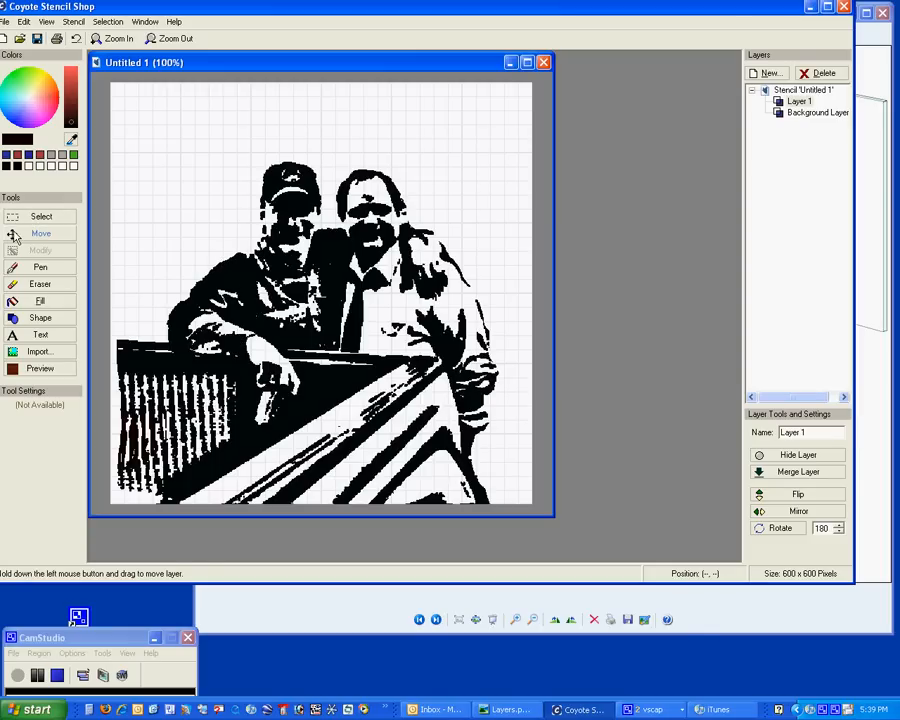
pyautogui.moveTo(73, 257)
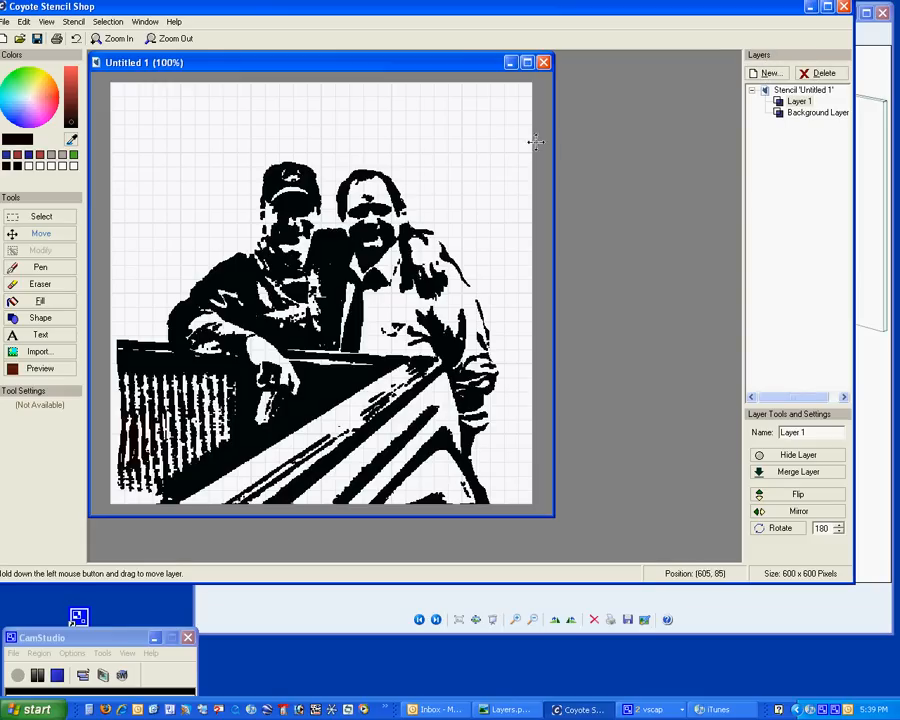
pyautogui.moveTo(437, 163)
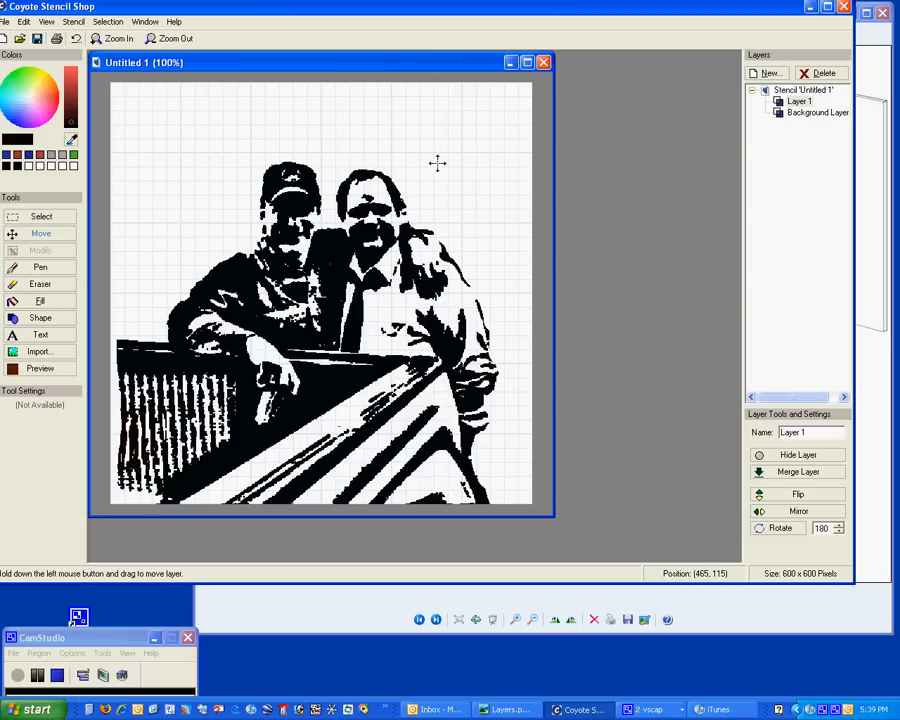
pyautogui.moveTo(670, 129)
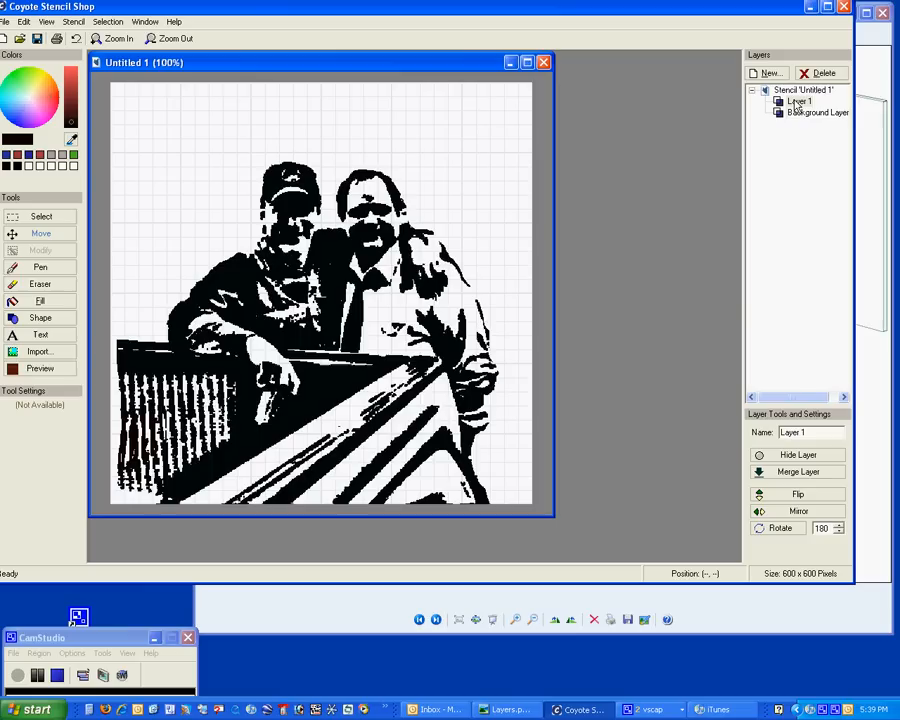
pyautogui.moveTo(798, 105)
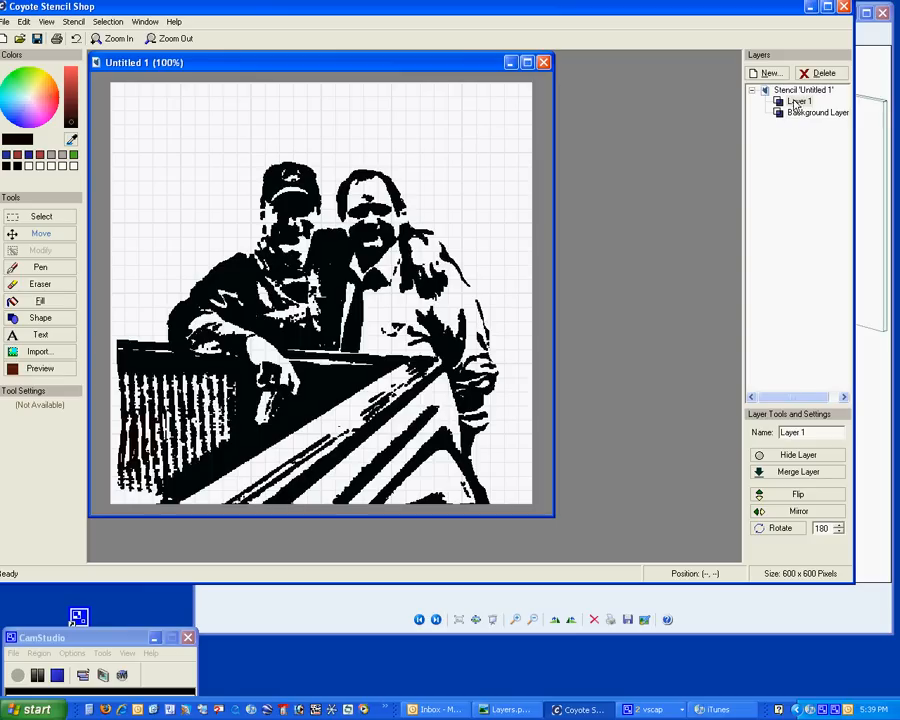
# Switch the active layer from Background Layer to Layer 1 and back to Background Layer
pyautogui.click(818, 112)
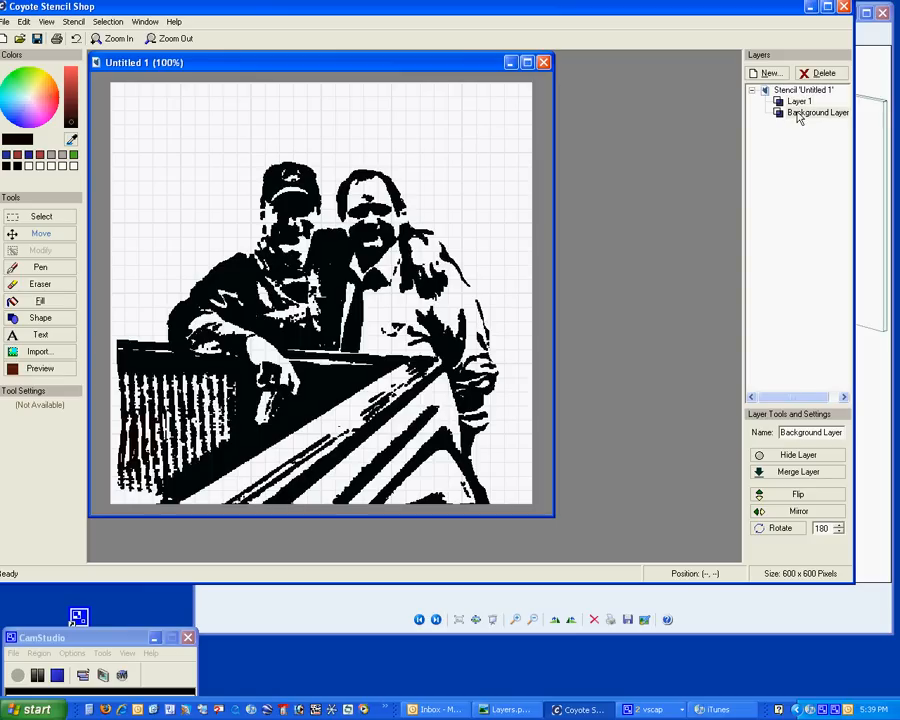
pyautogui.click(799, 101)
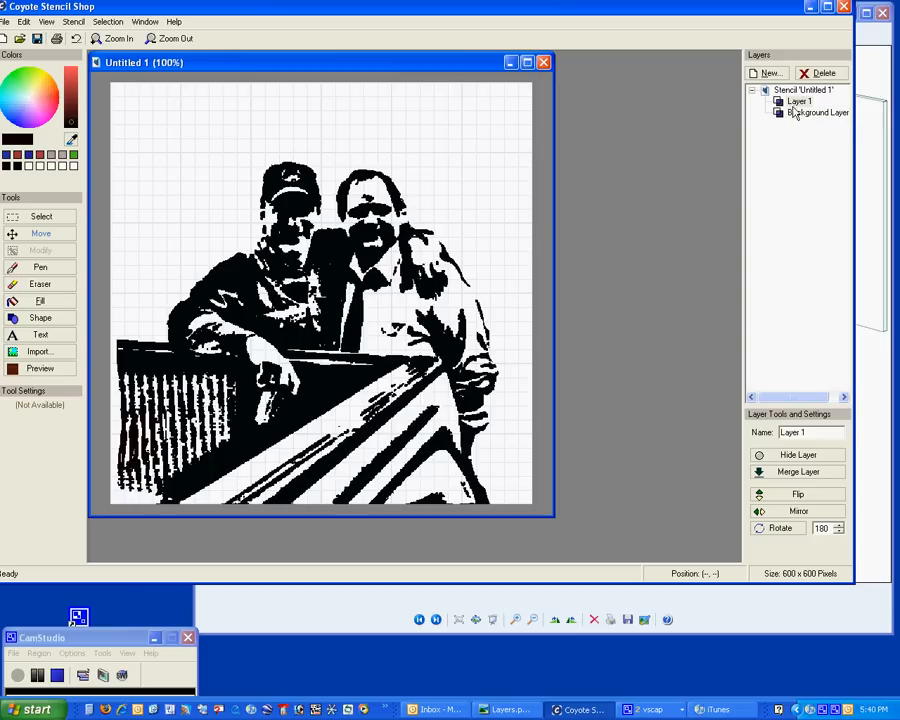
pyautogui.click(818, 112)
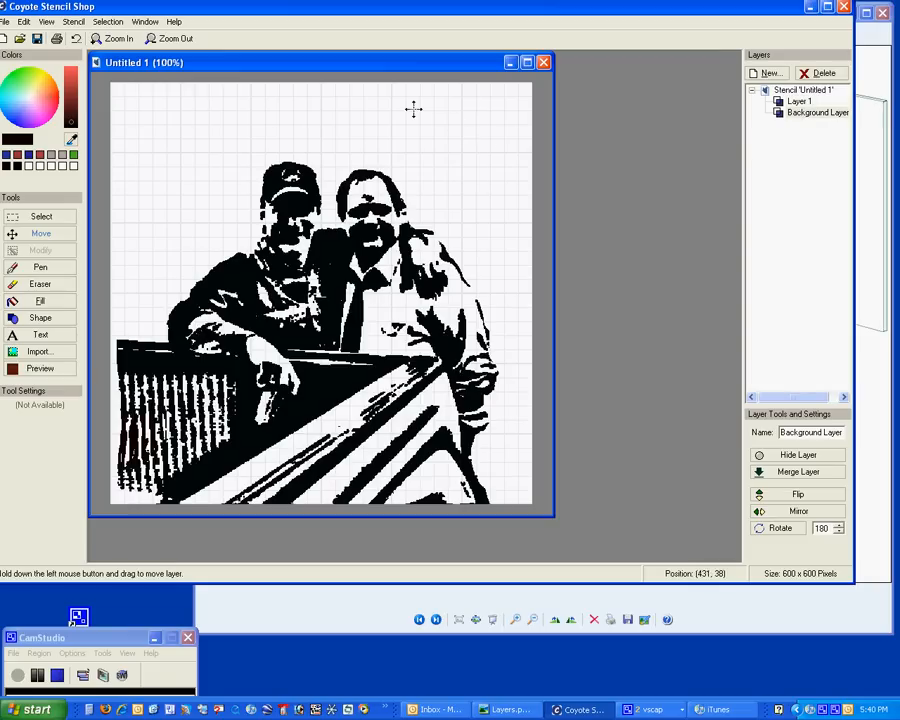
pyautogui.moveTo(441, 165)
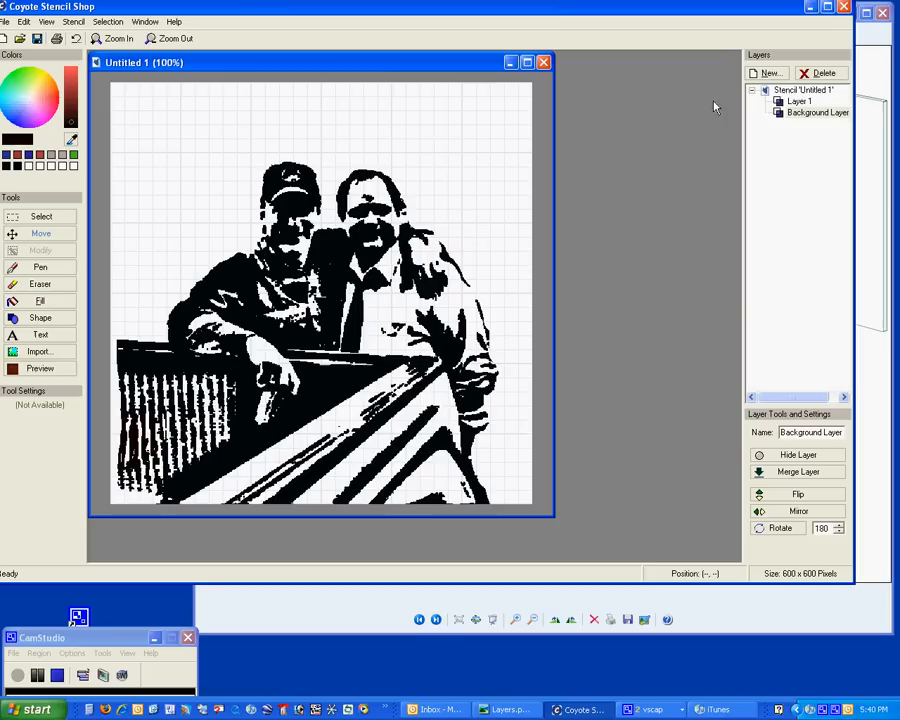
# Rename Layer 1 to 'The Boys', then hide and re-show the Background and The Boys layers
pyautogui.click(799, 101)
pyautogui.write('The Boys')
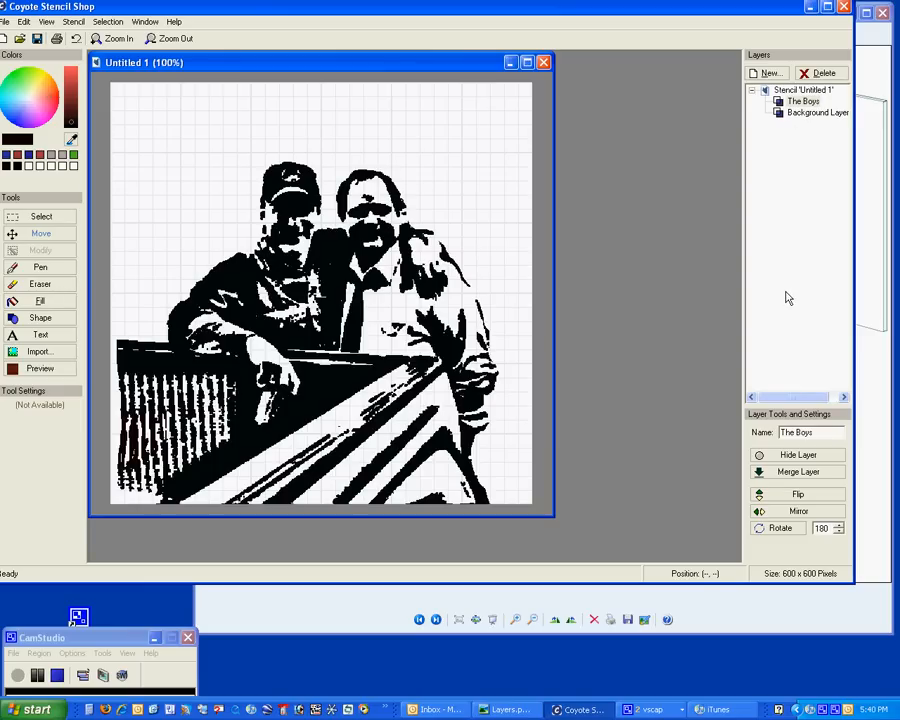
pyautogui.click(817, 112)
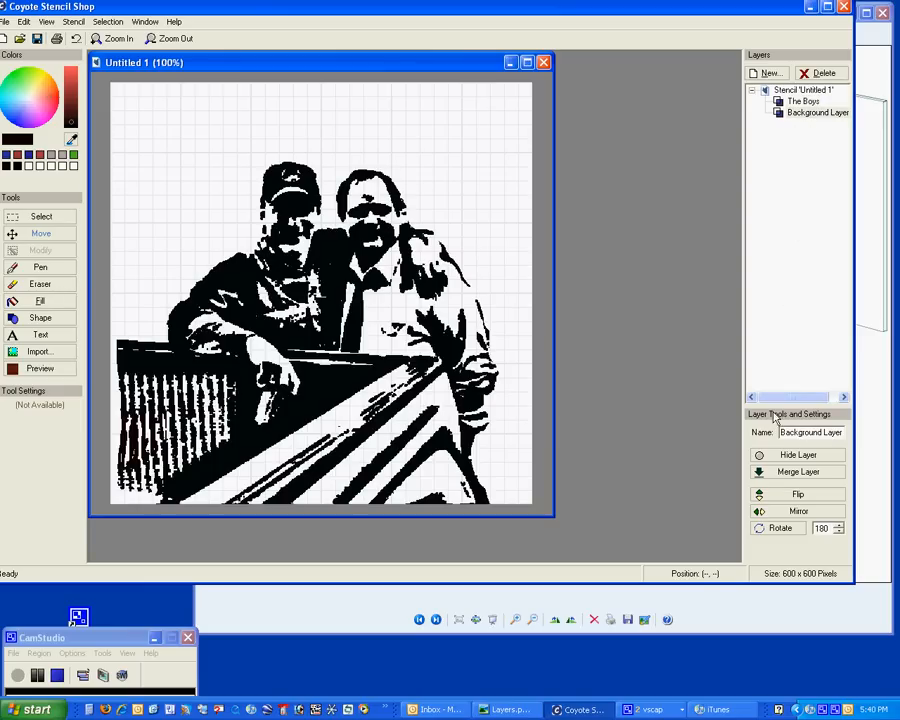
pyautogui.click(798, 454)
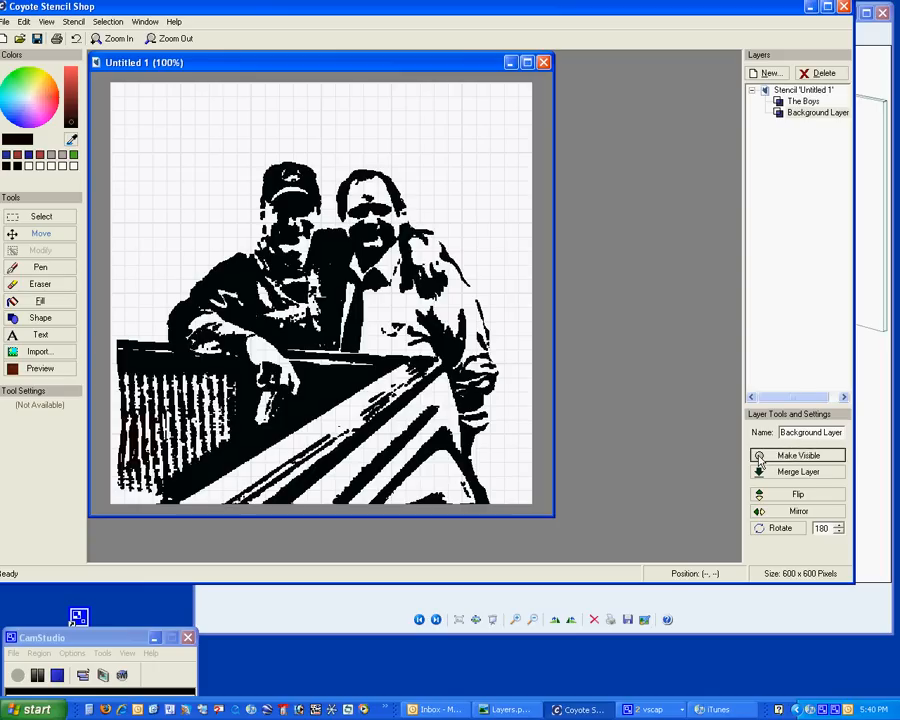
pyautogui.click(803, 101)
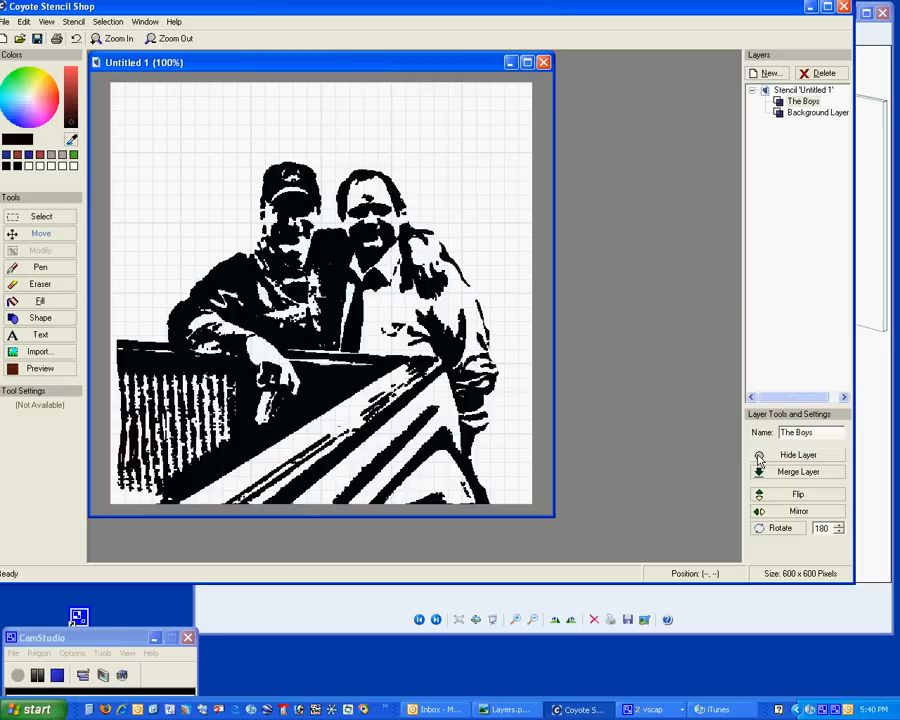
pyautogui.click(798, 454)
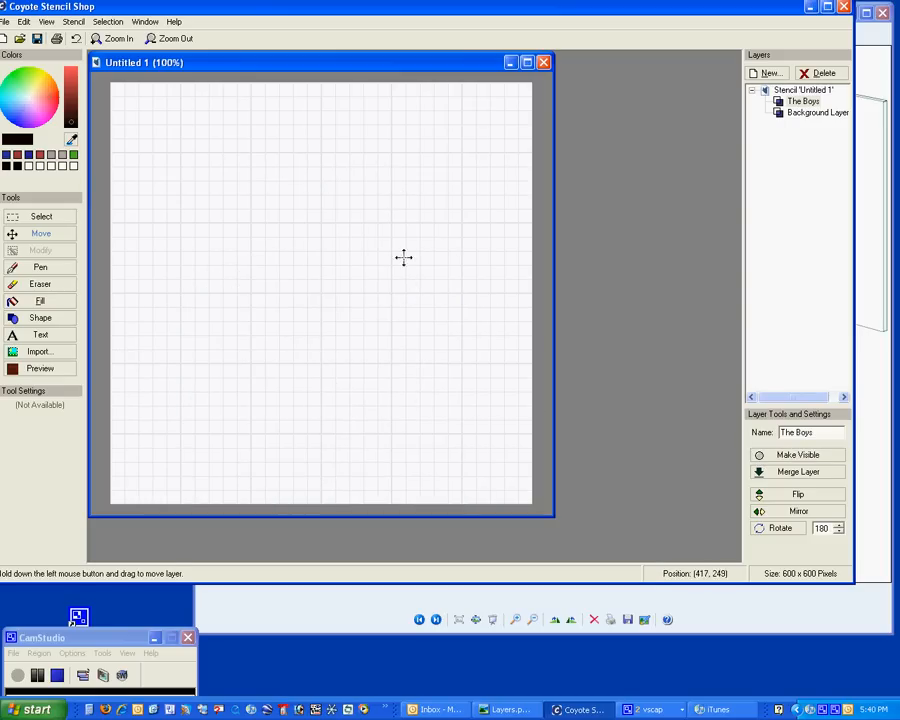
pyautogui.click(798, 455)
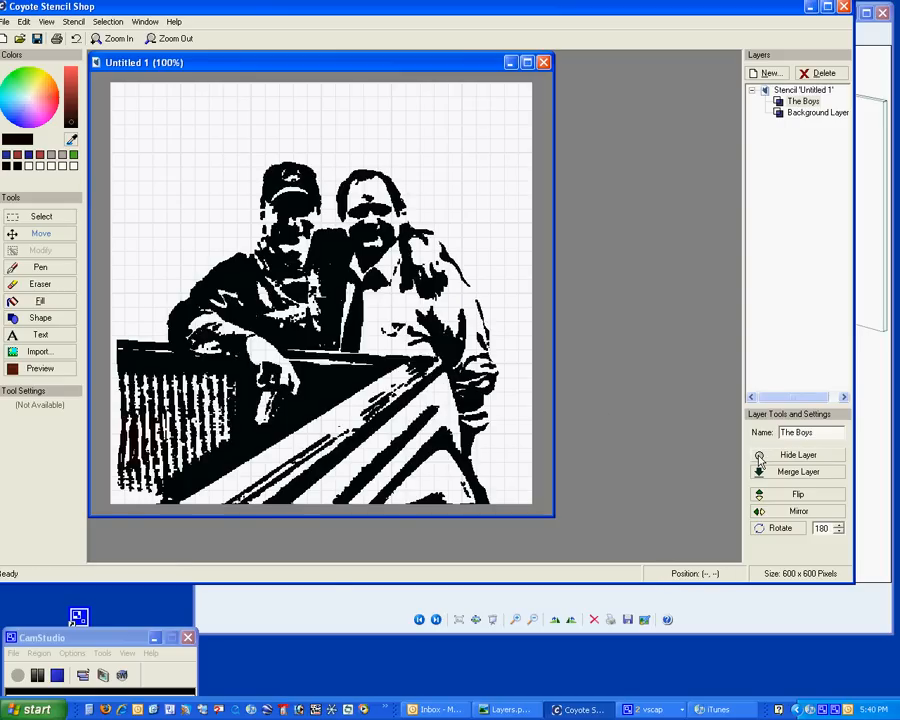
pyautogui.moveTo(770, 349)
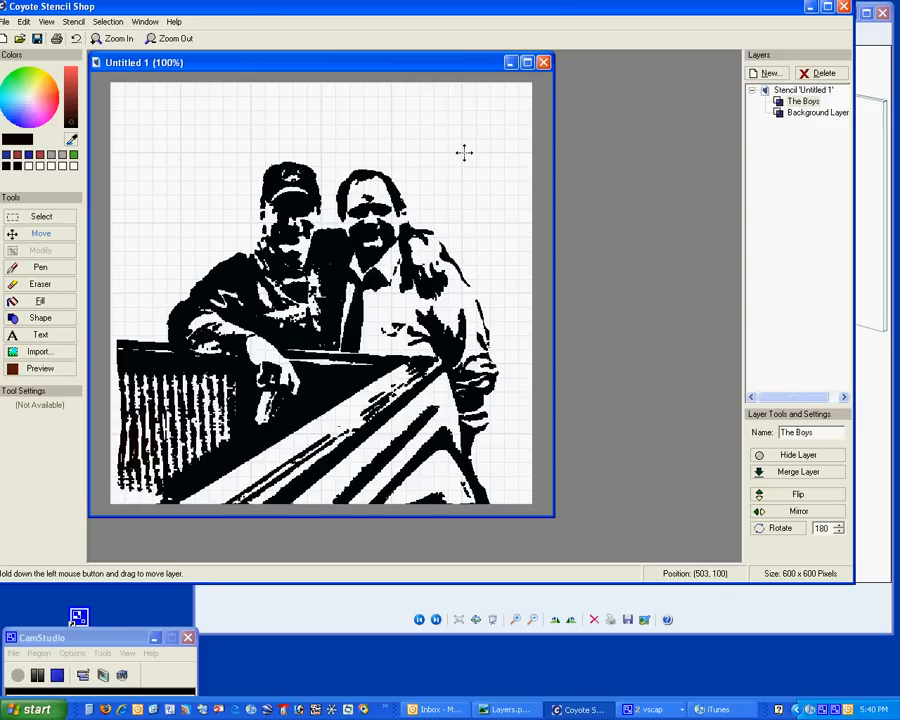
pyautogui.moveTo(608, 121)
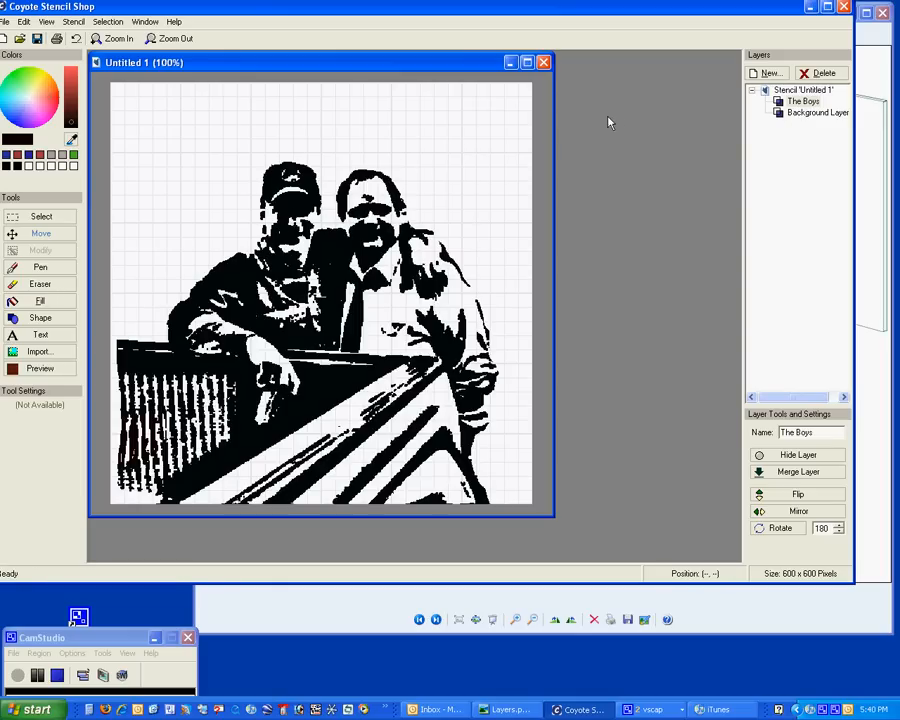
pyautogui.moveTo(808, 113)
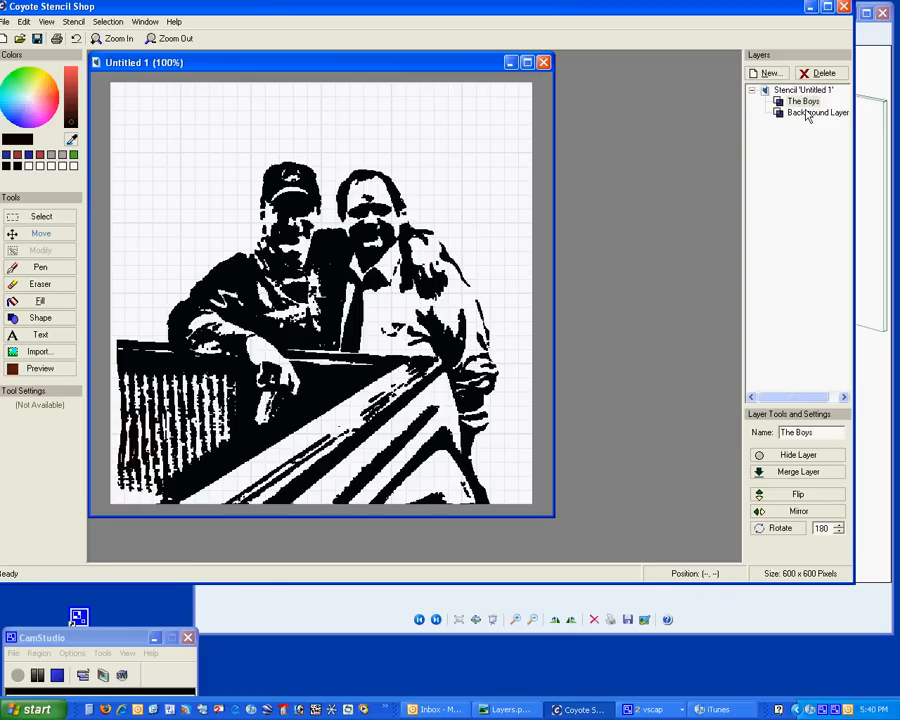
# Make The Boys active to reposition its photo, then switch to the Background Layer
pyautogui.click(817, 112)
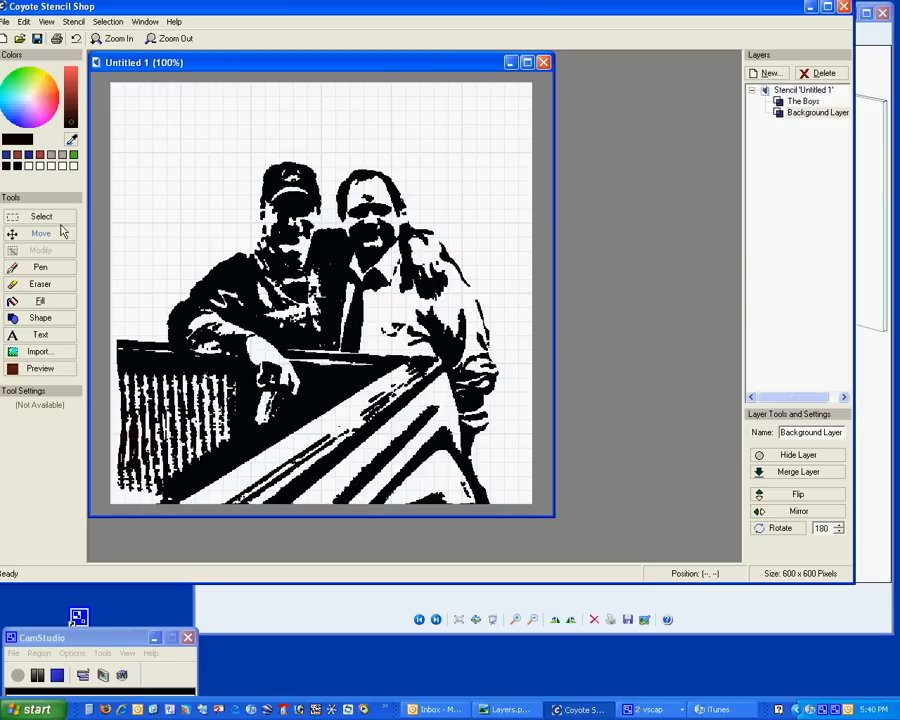
pyautogui.moveTo(323, 118)
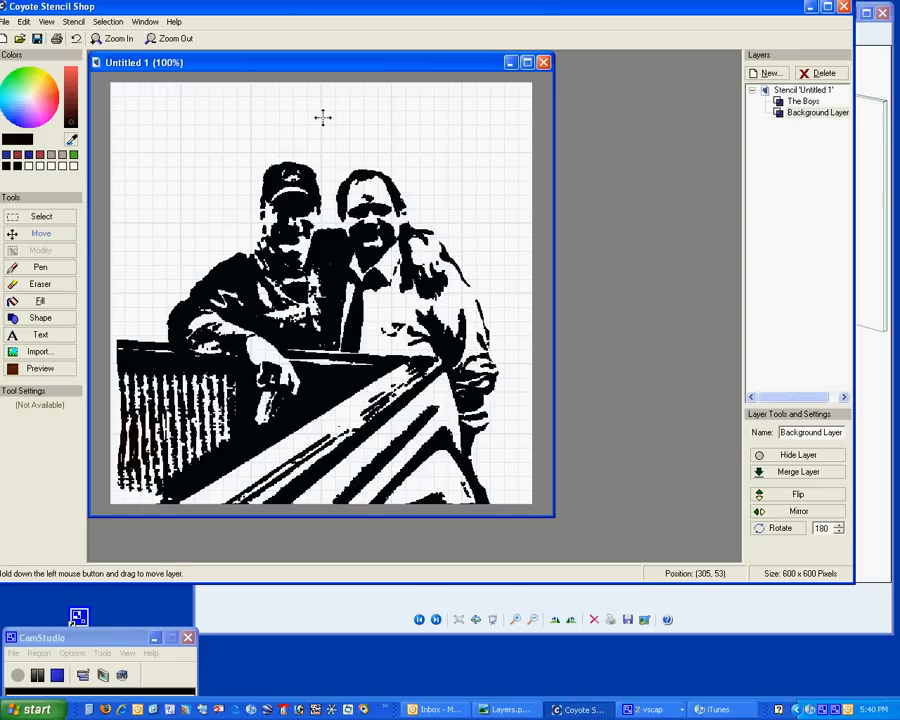
pyautogui.moveTo(406, 154)
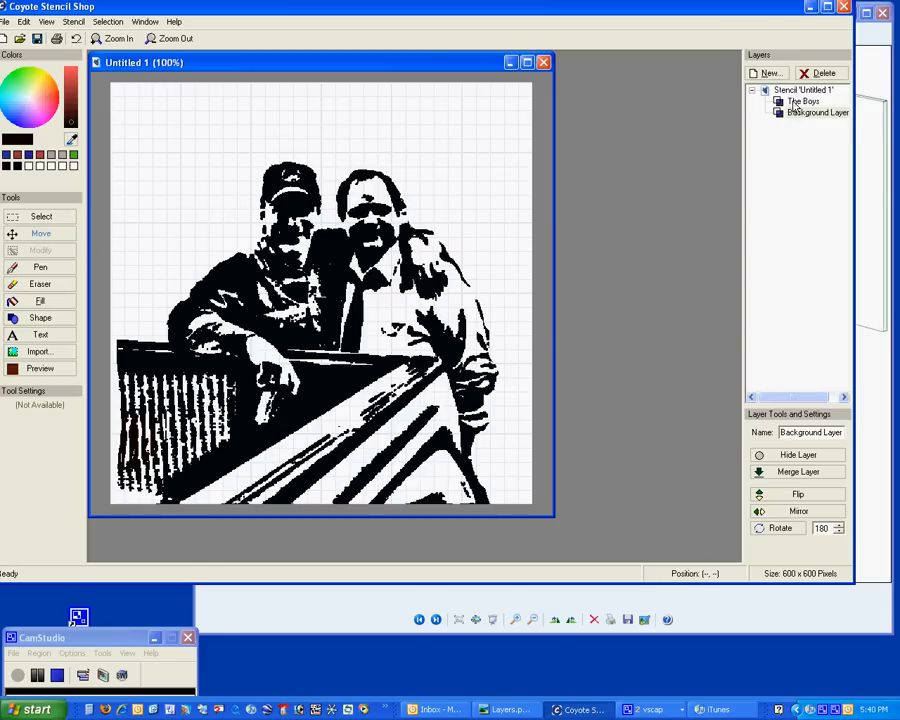
pyautogui.click(803, 100)
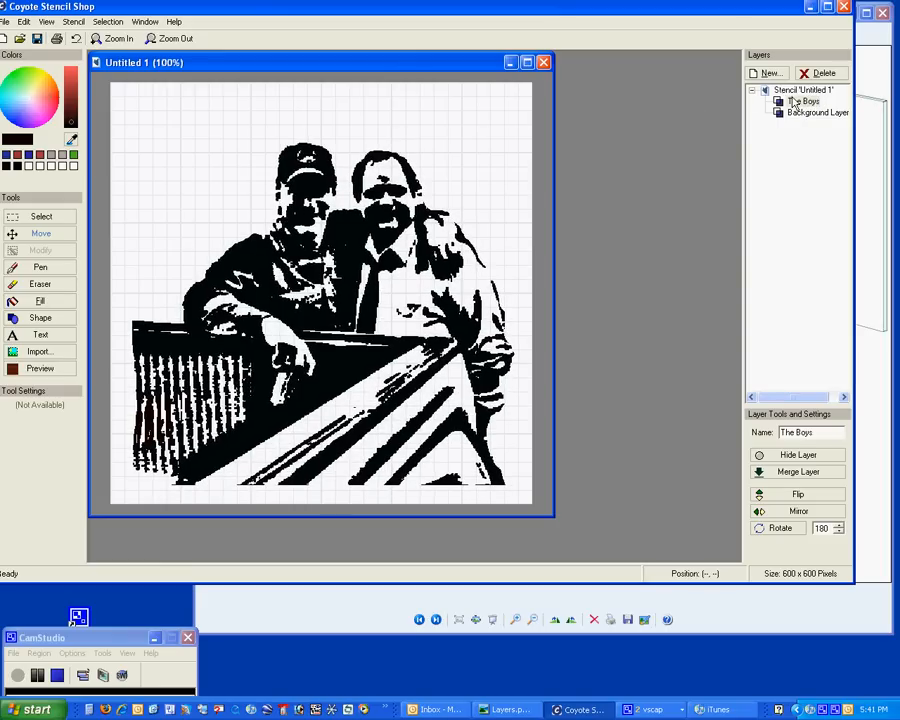
pyautogui.click(817, 112)
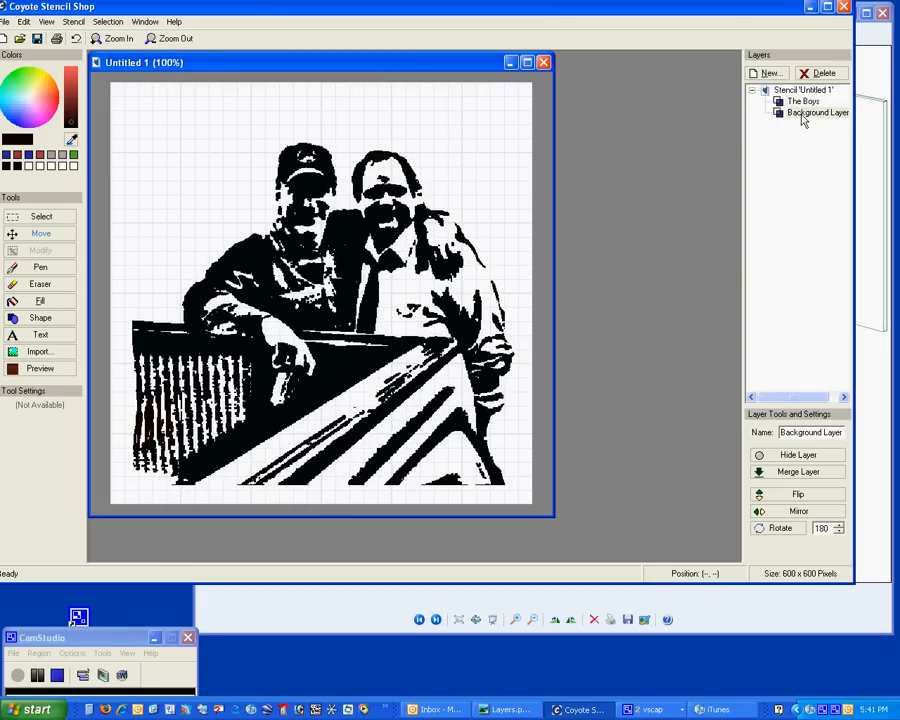
pyautogui.moveTo(367, 178)
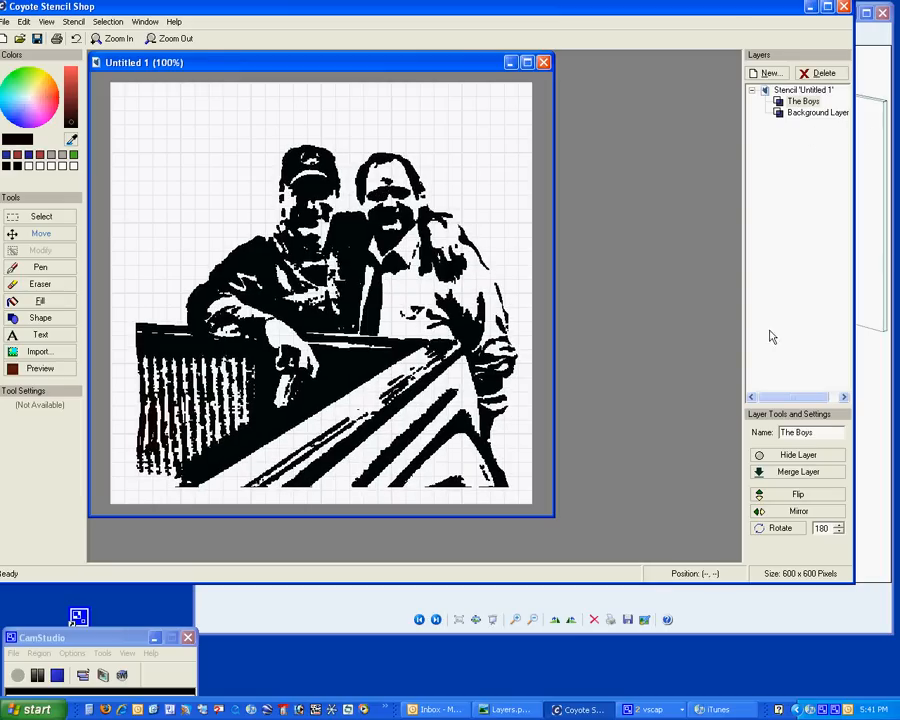
pyautogui.moveTo(291, 282)
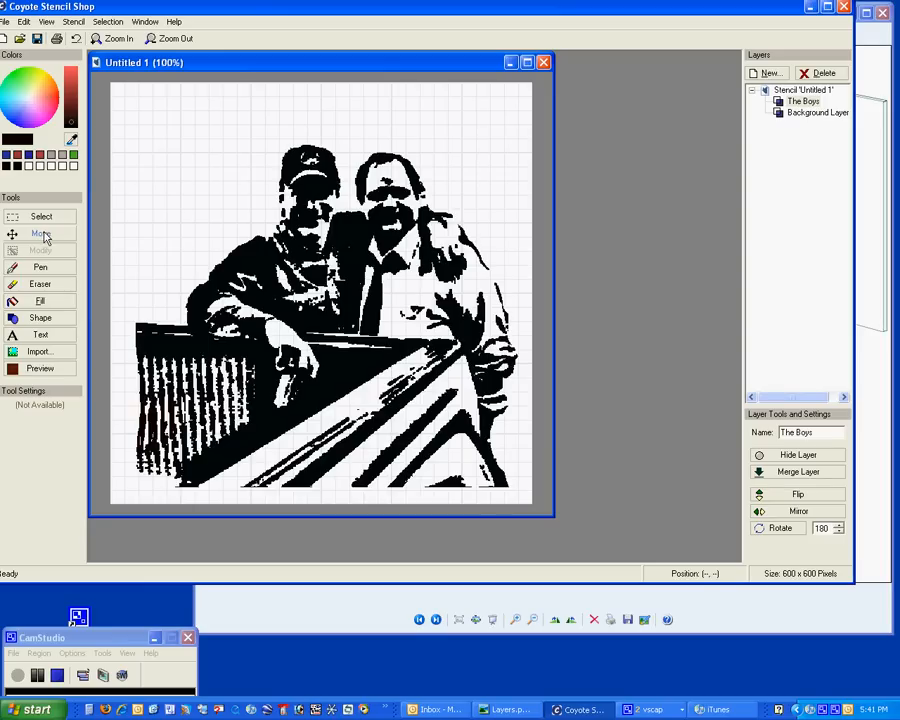
# Erase a small spot and a thin line between the cap-wearing man's arm and railing
pyautogui.click(40, 283)
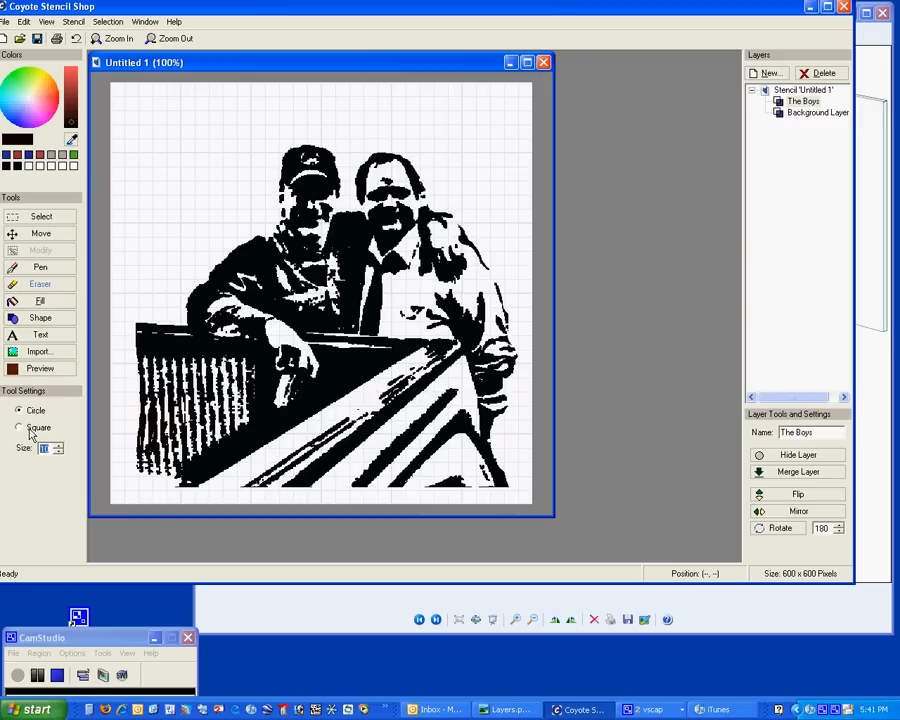
pyautogui.moveTo(32, 432)
pyautogui.write('3')
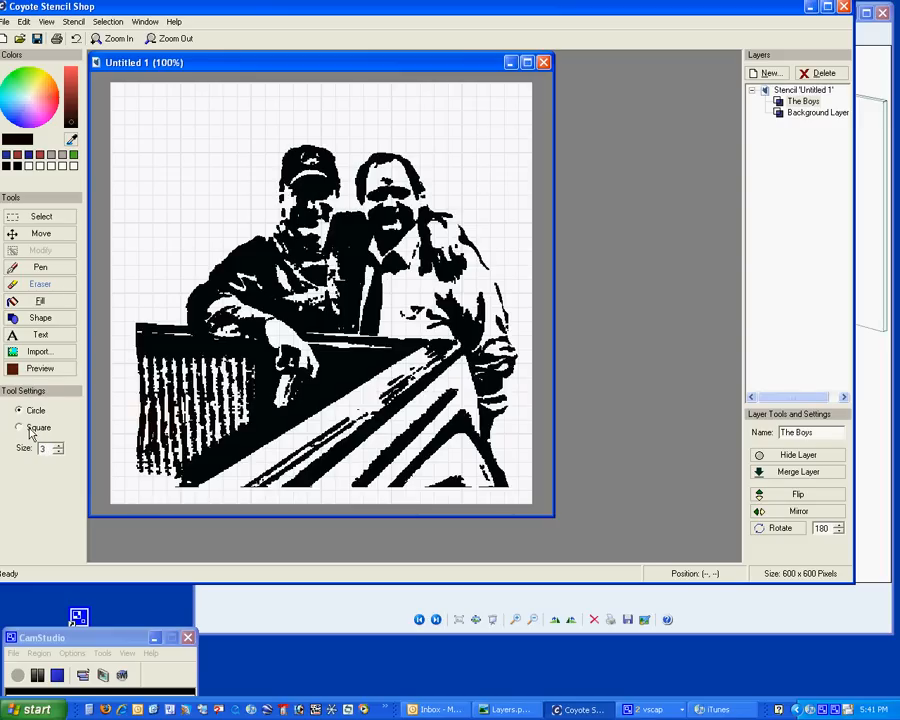
pyautogui.moveTo(336, 208)
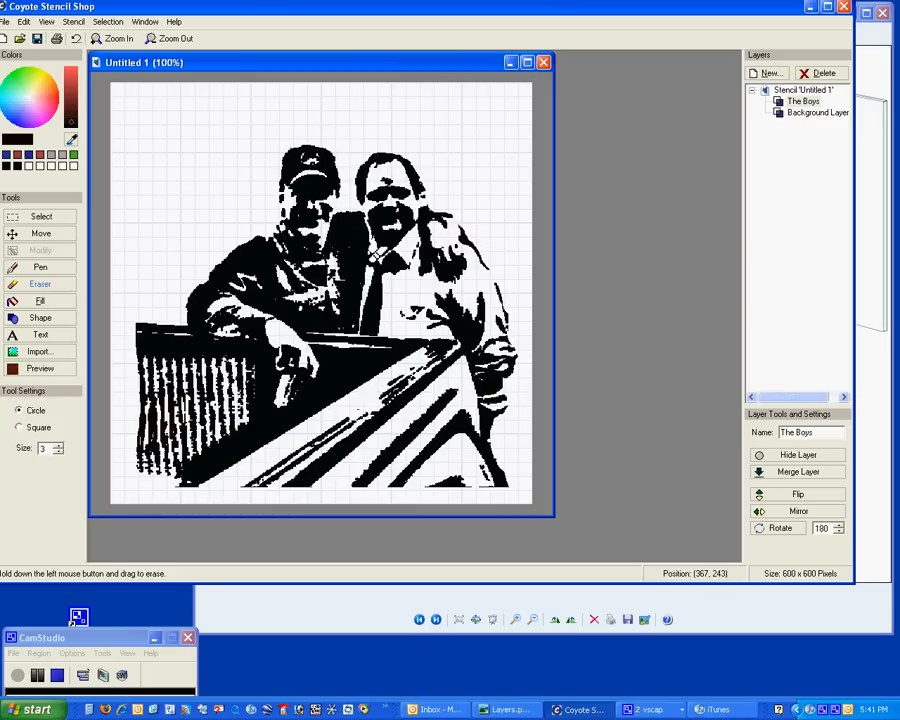
pyautogui.click(375, 270)
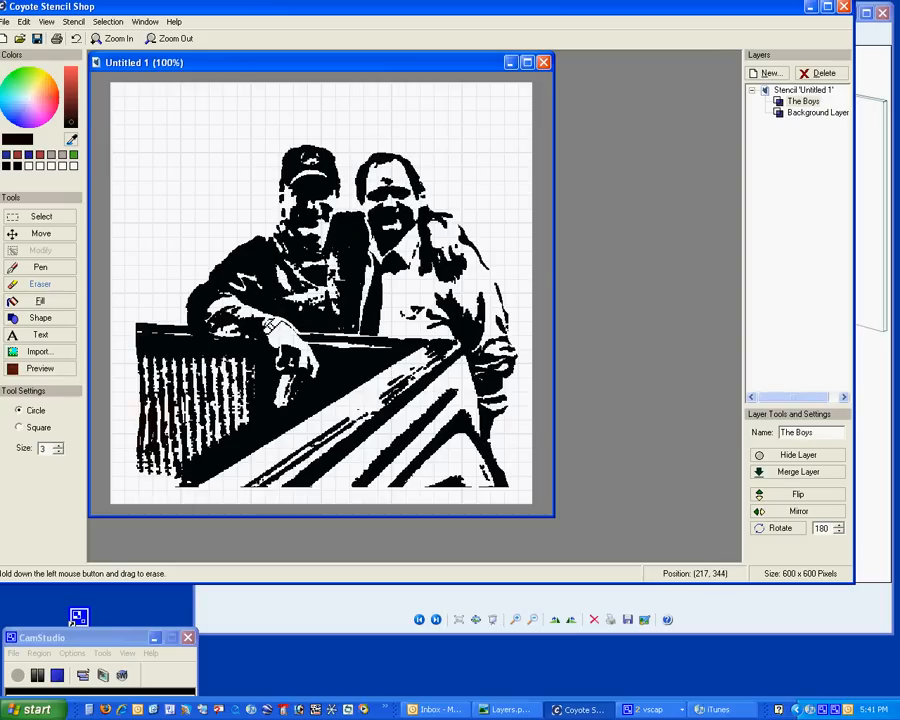
pyautogui.moveTo(270, 335)
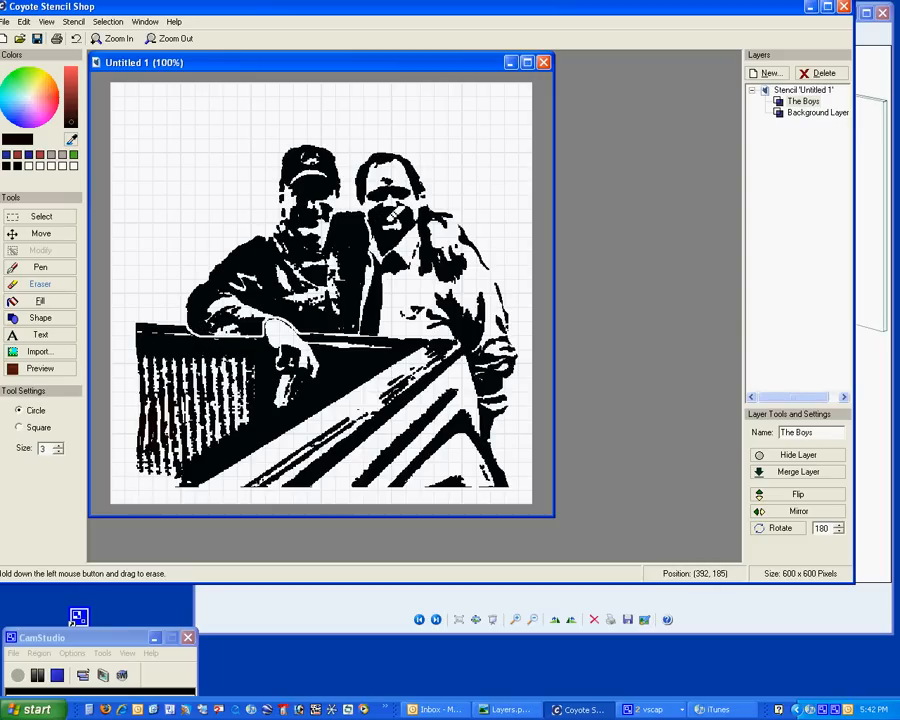
pyautogui.moveTo(385, 210); pyautogui.dragTo(370, 218)
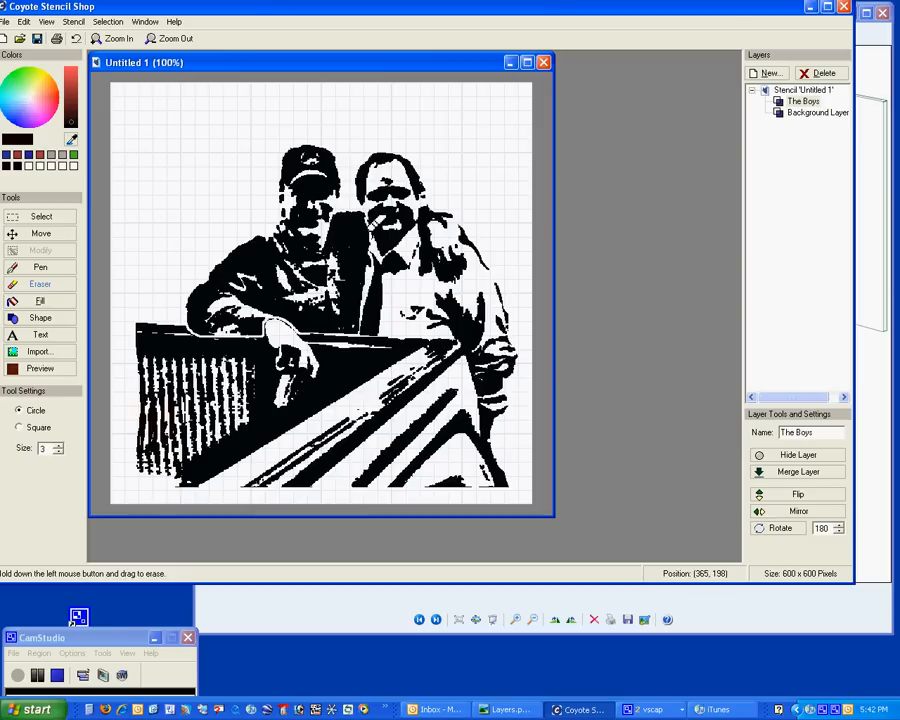
pyautogui.moveTo(160, 205)
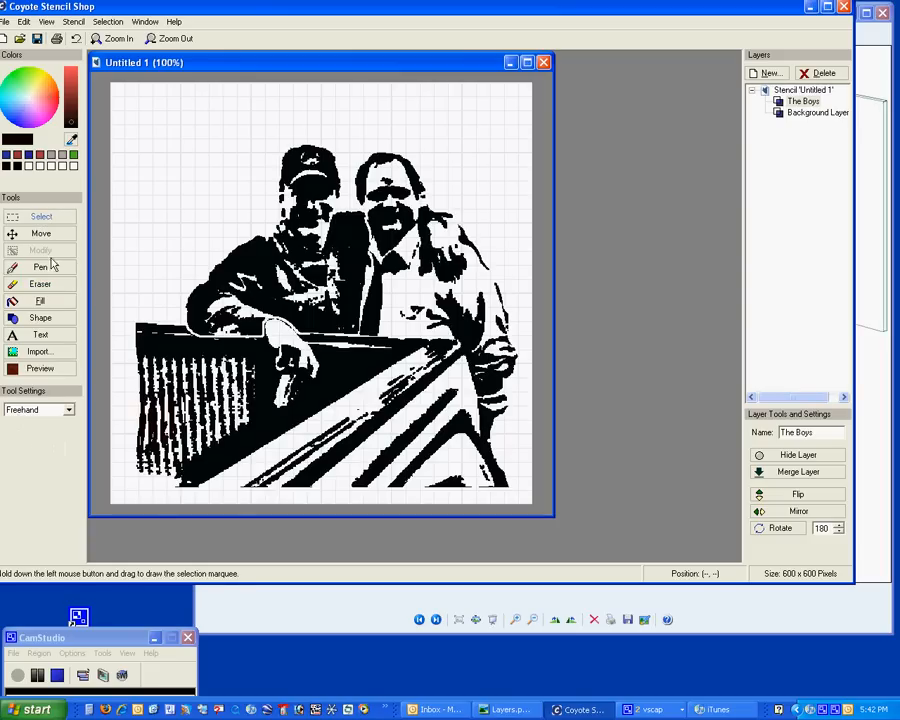
# Outline the man in the cap with a freehand selection and cut him from The Boys
pyautogui.click(67, 410)
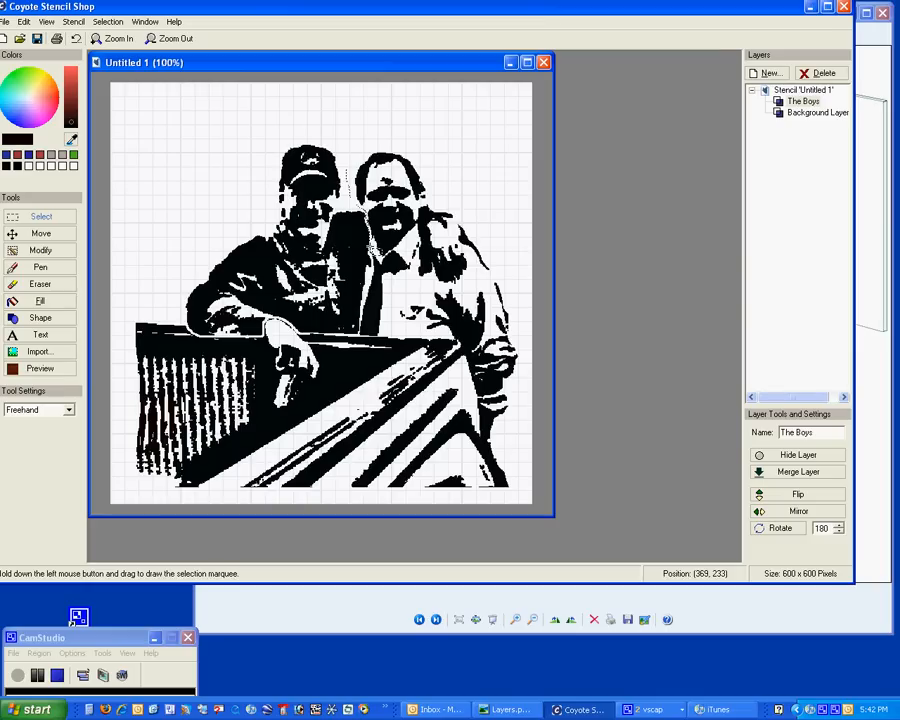
pyautogui.moveTo(370, 260)
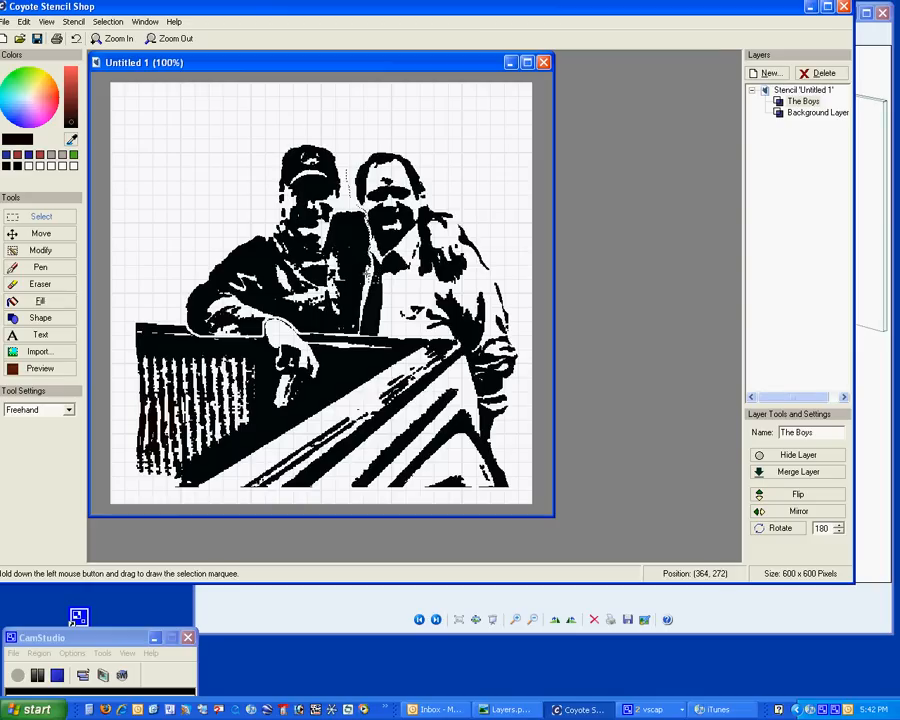
pyautogui.moveTo(365, 330)
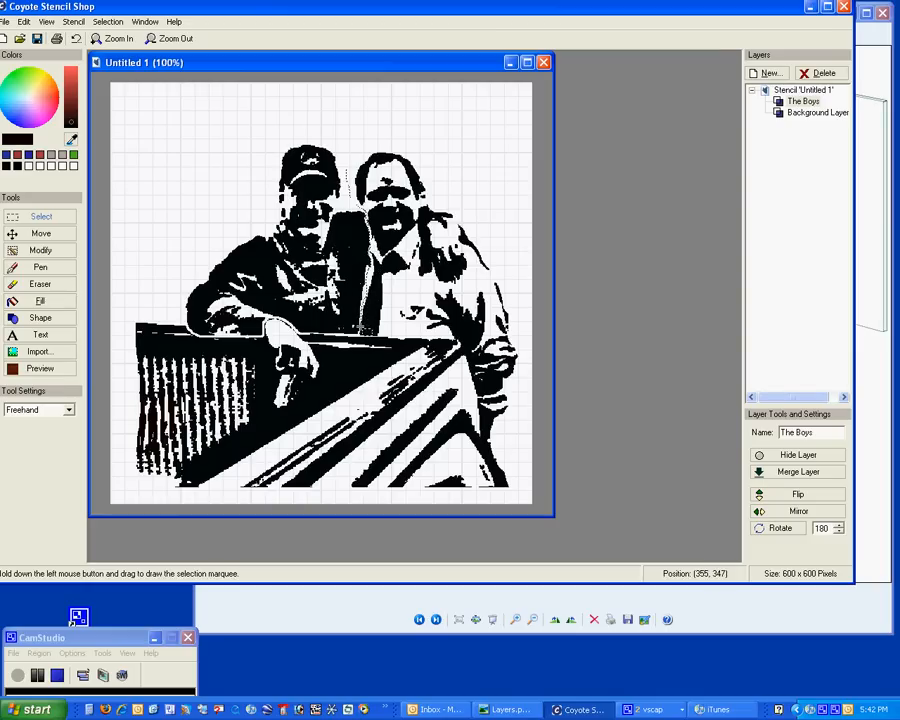
pyautogui.moveTo(333, 333)
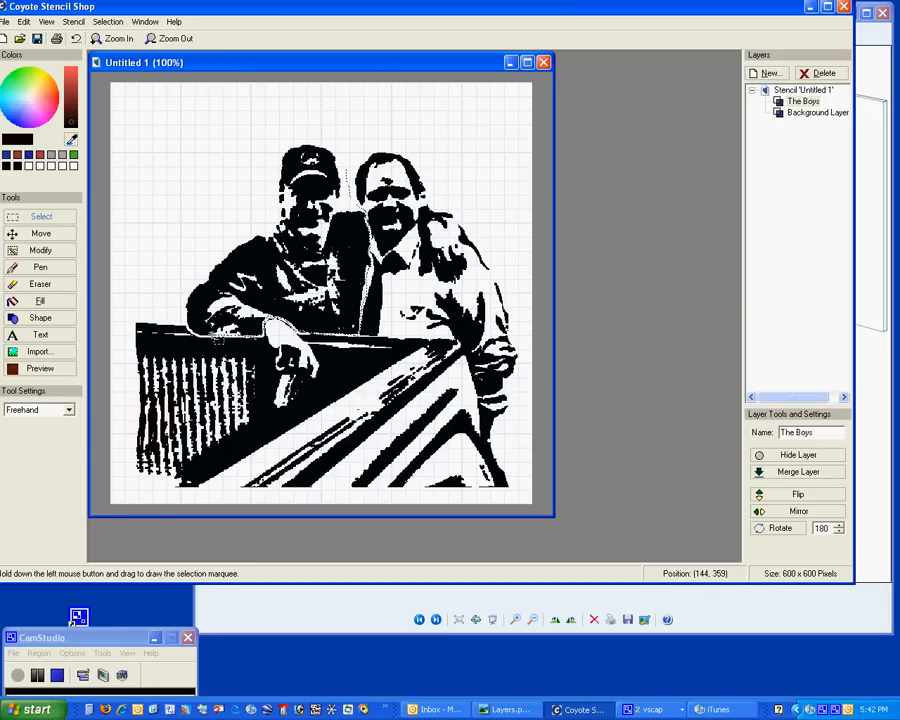
pyautogui.moveTo(190, 335)
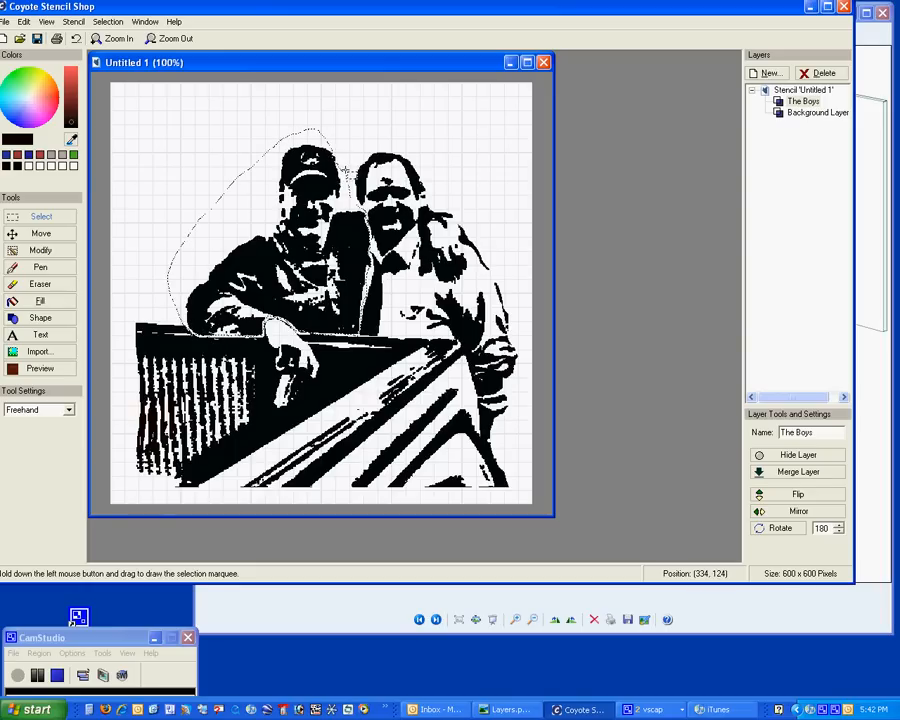
pyautogui.moveTo(40, 192)
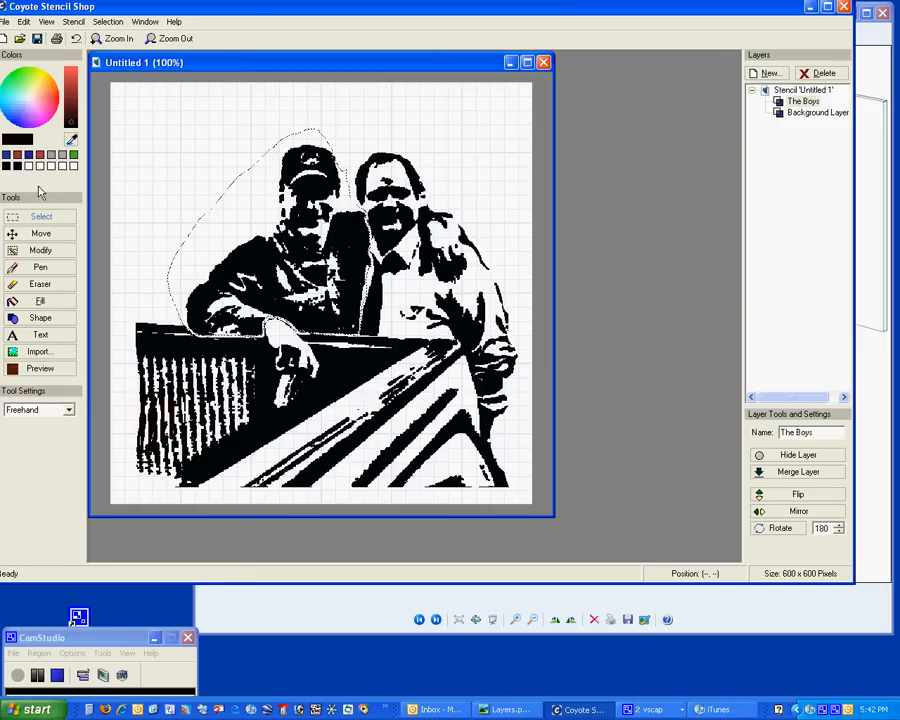
pyautogui.click(23, 21)
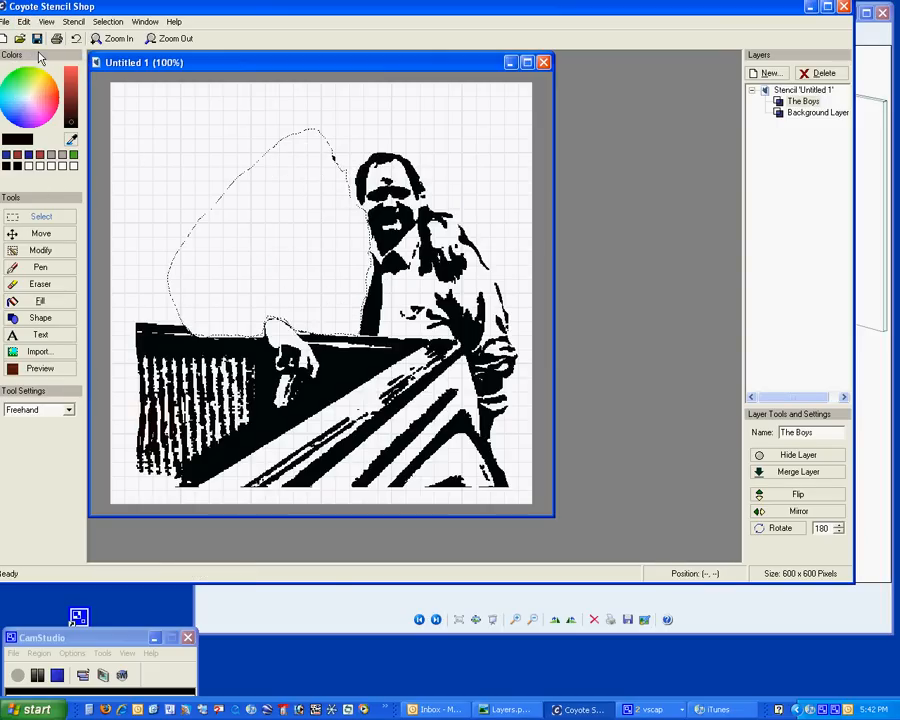
pyautogui.moveTo(318, 156)
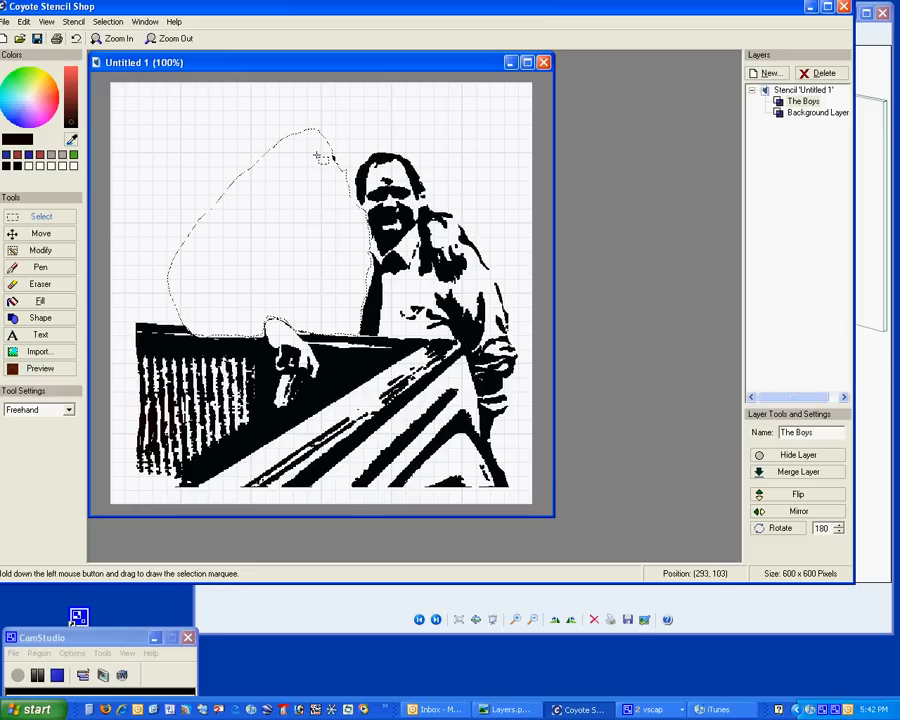
pyautogui.moveTo(755, 55)
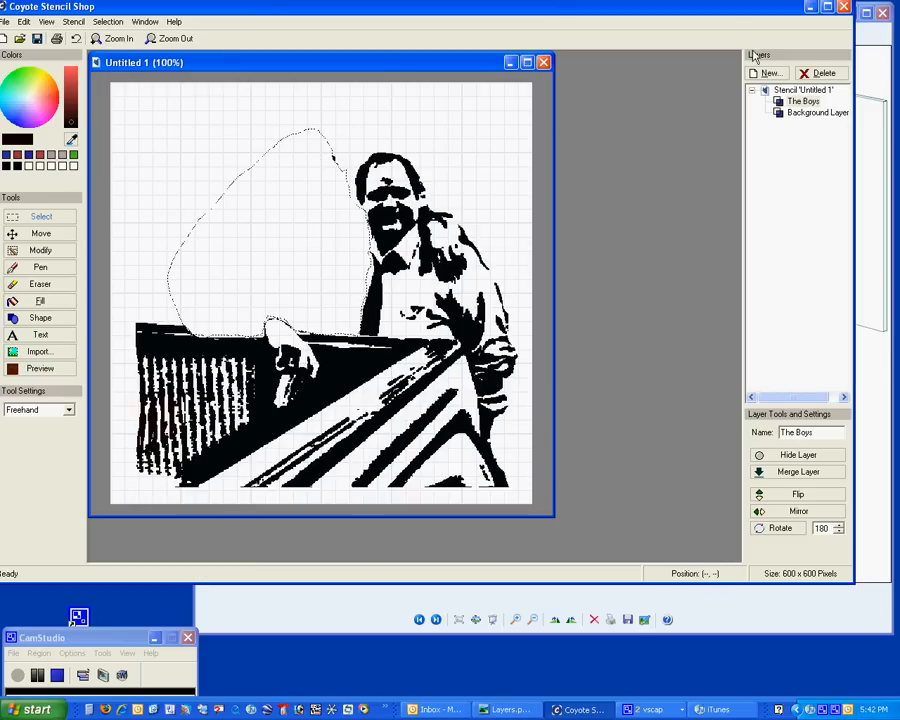
# Add a new John layer and paste the cut-out man into it as a selection
pyautogui.click(766, 72)
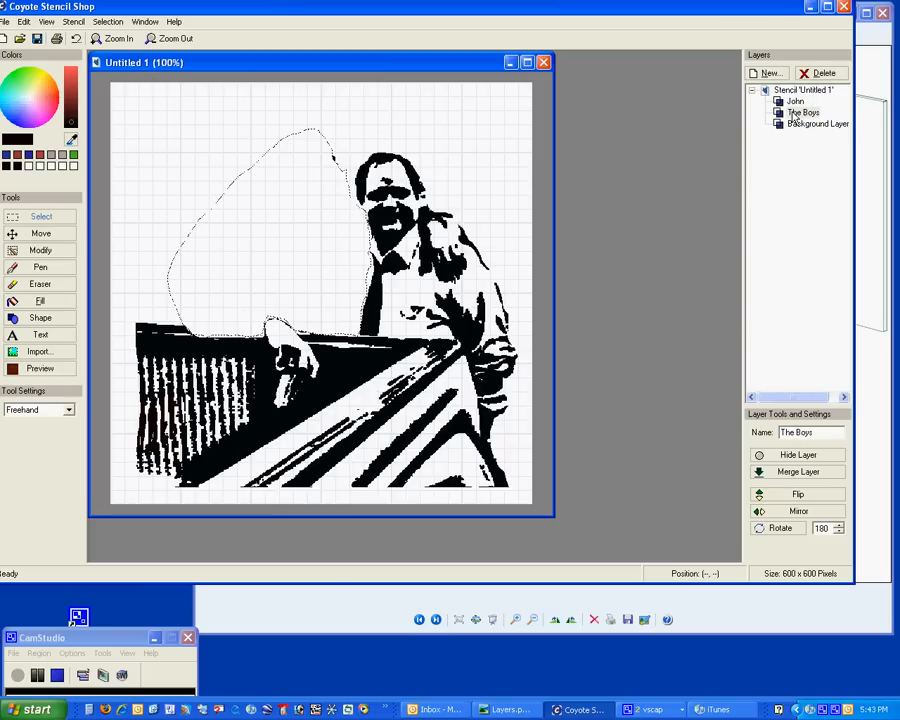
pyautogui.click(794, 101)
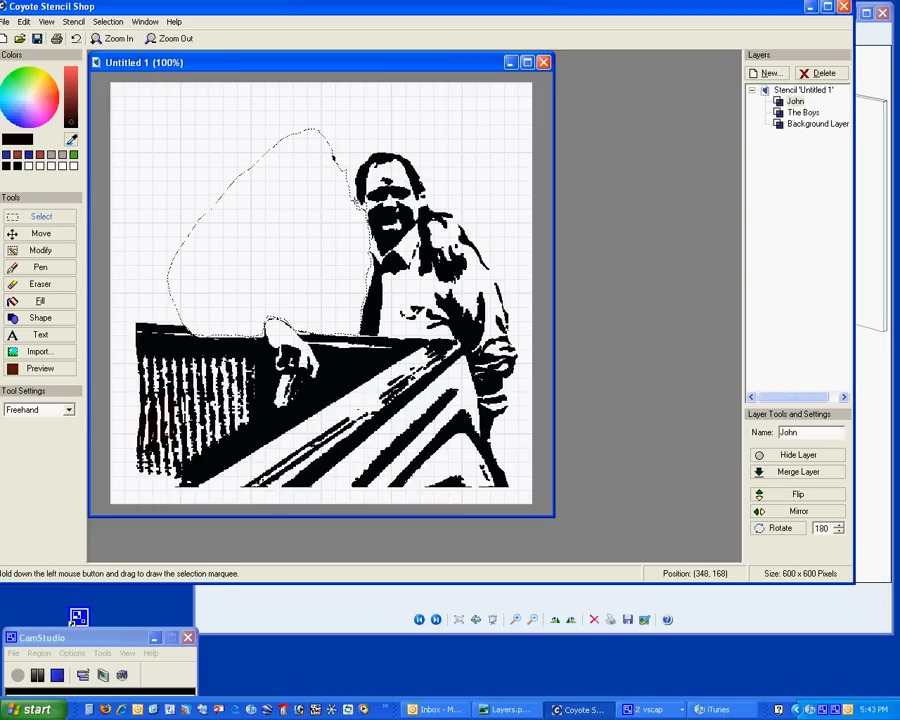
pyautogui.click(23, 21)
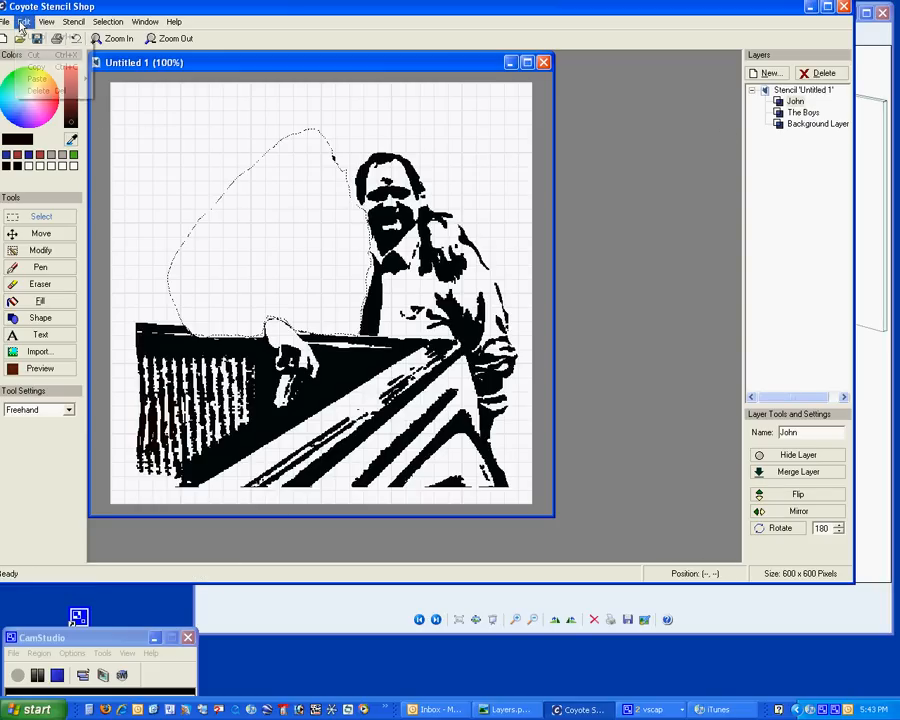
pyautogui.click(22, 21)
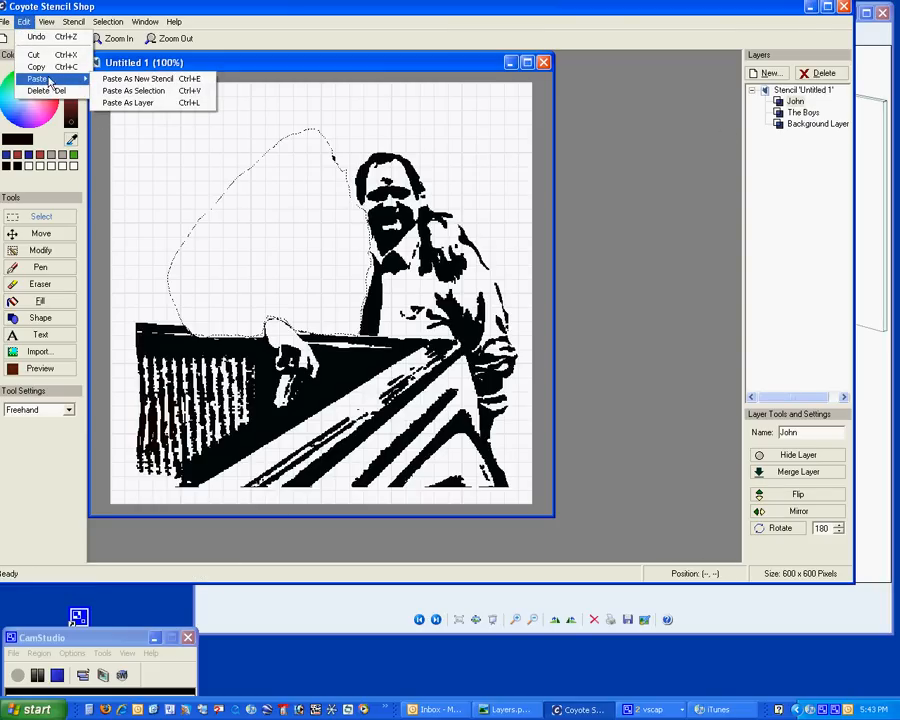
pyautogui.moveTo(133, 90)
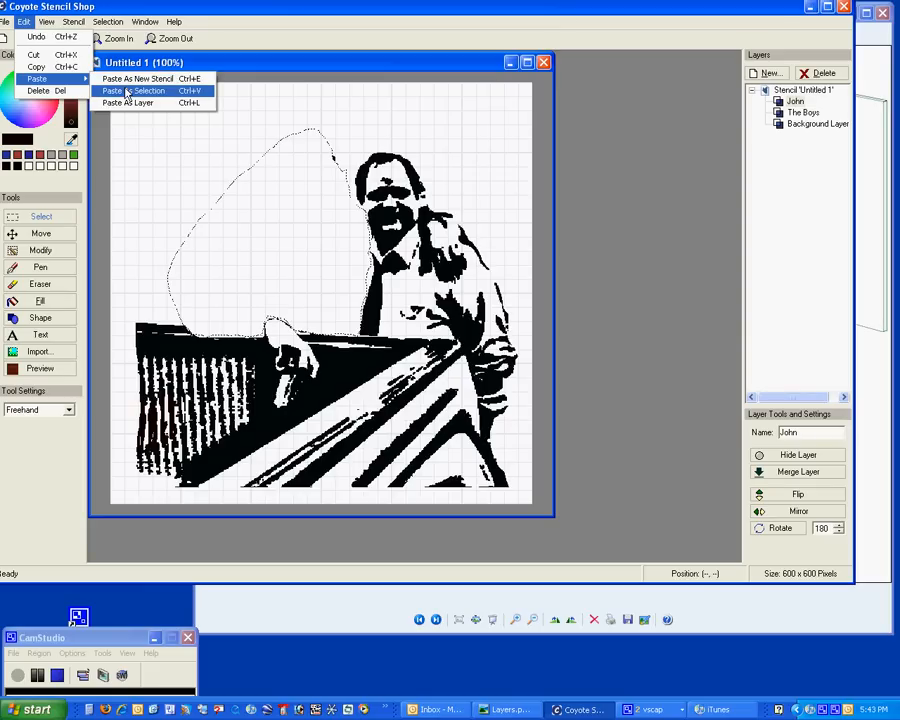
pyautogui.click(130, 91)
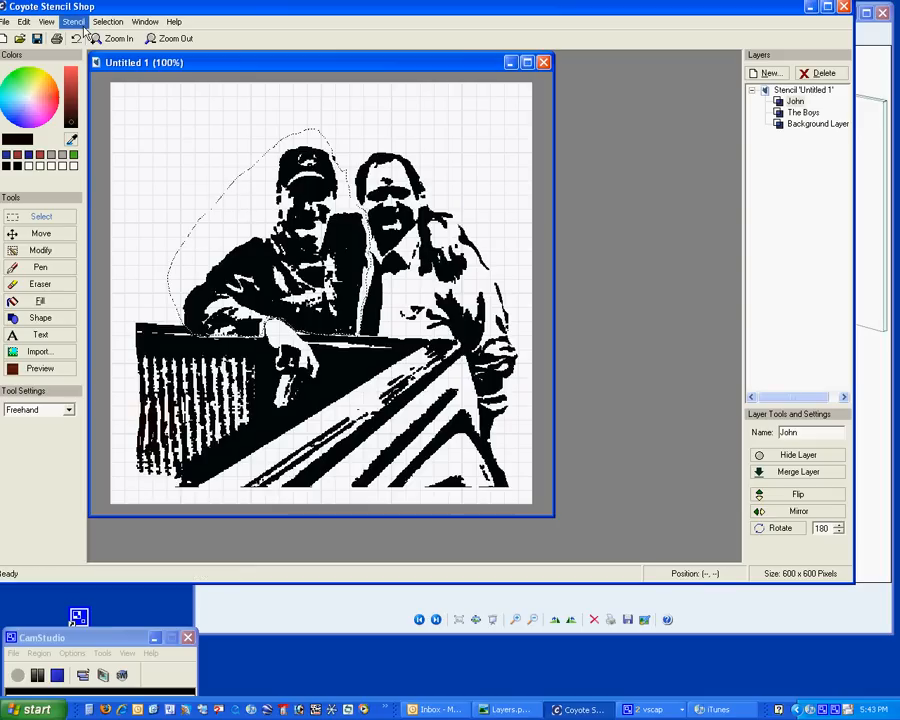
# Deselect, hide the John layer, and erase the leftover speck above the heads
pyautogui.click(108, 21)
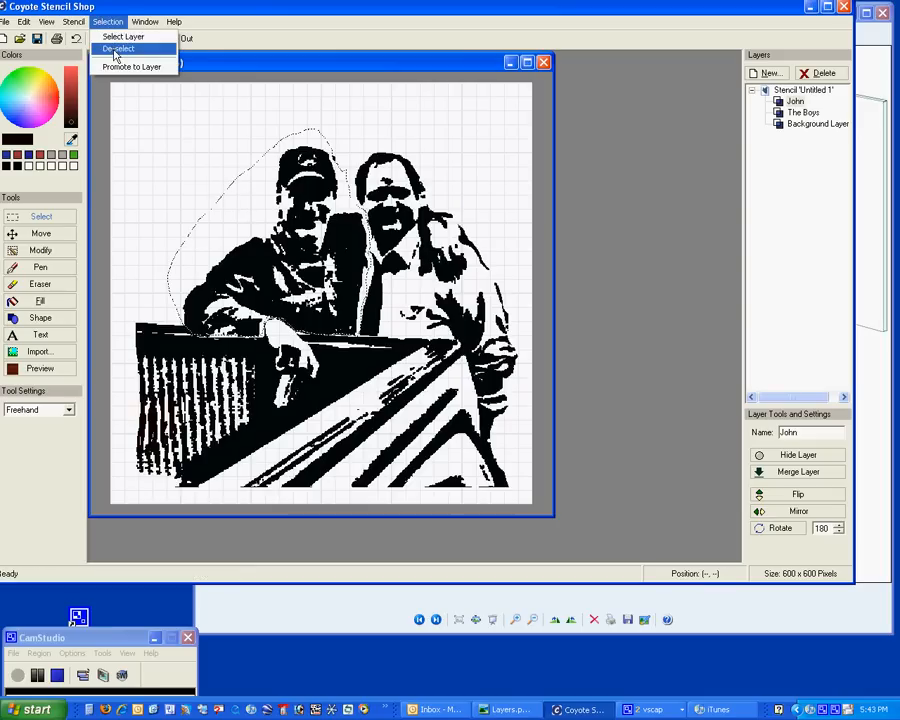
pyautogui.click(118, 49)
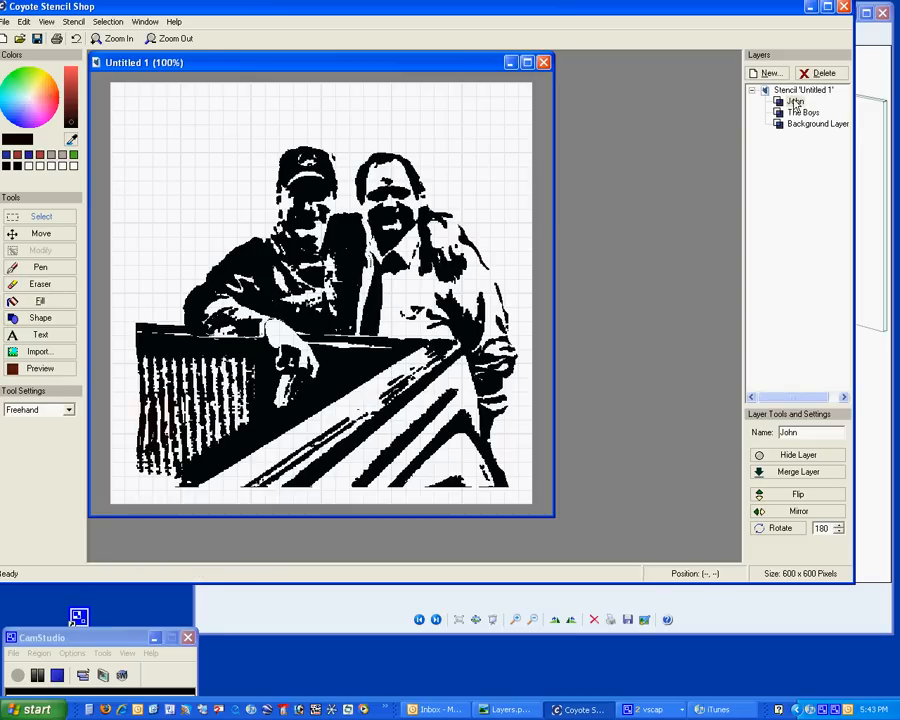
pyautogui.click(798, 455)
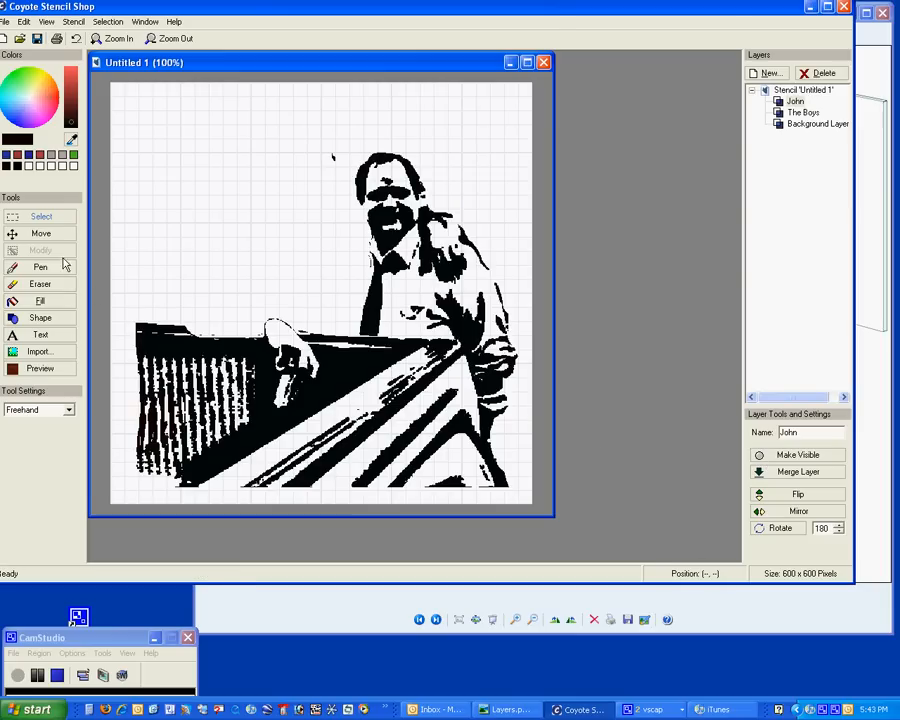
pyautogui.click(40, 284)
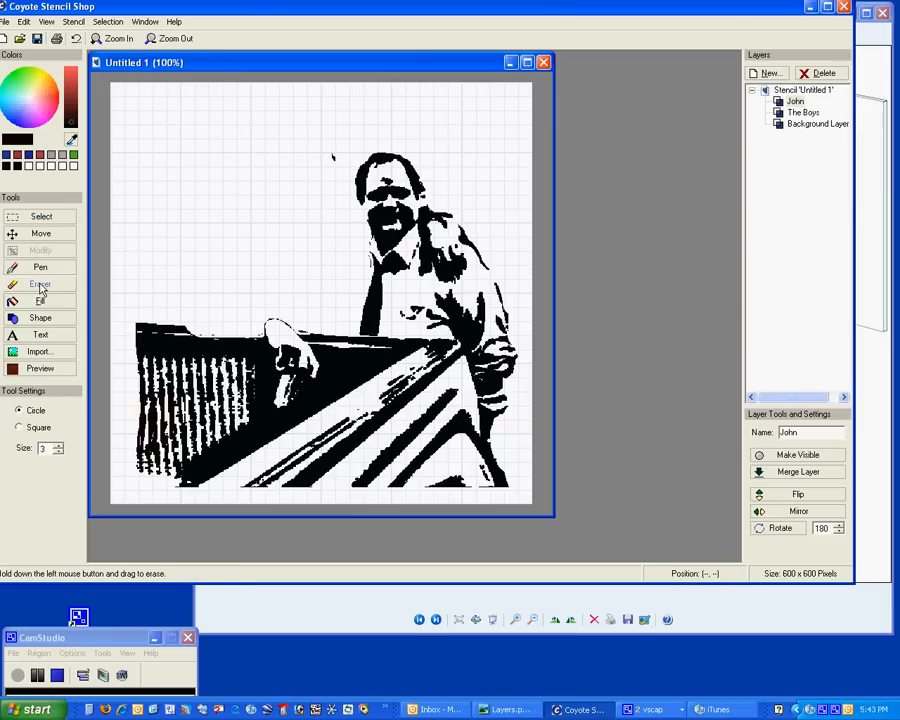
pyautogui.click(803, 112)
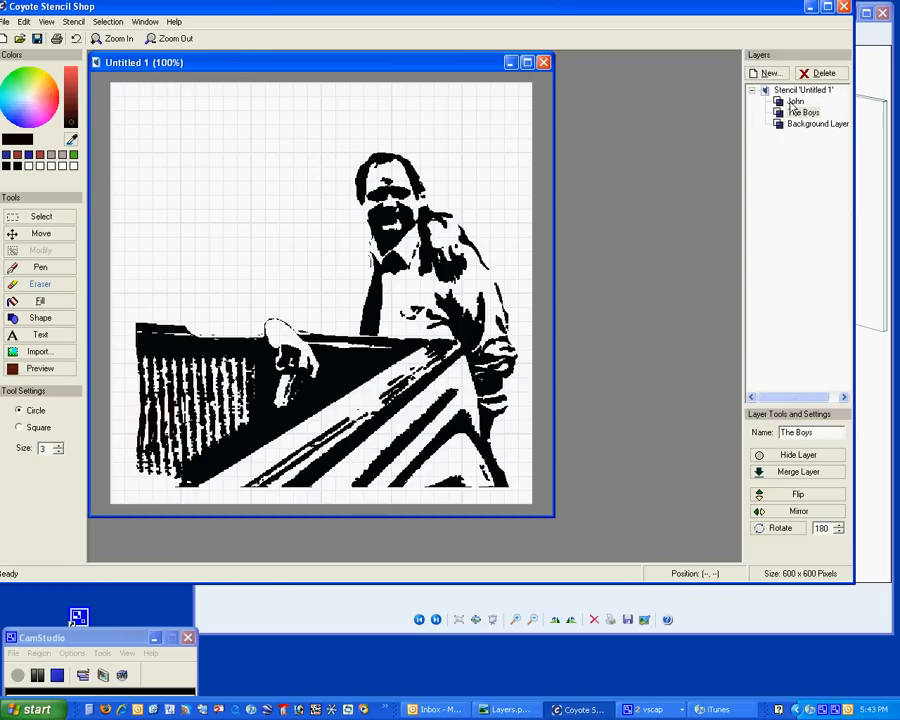
# Briefly show the John layer, hide it again, and make The Boys active with the eraser
pyautogui.click(794, 101)
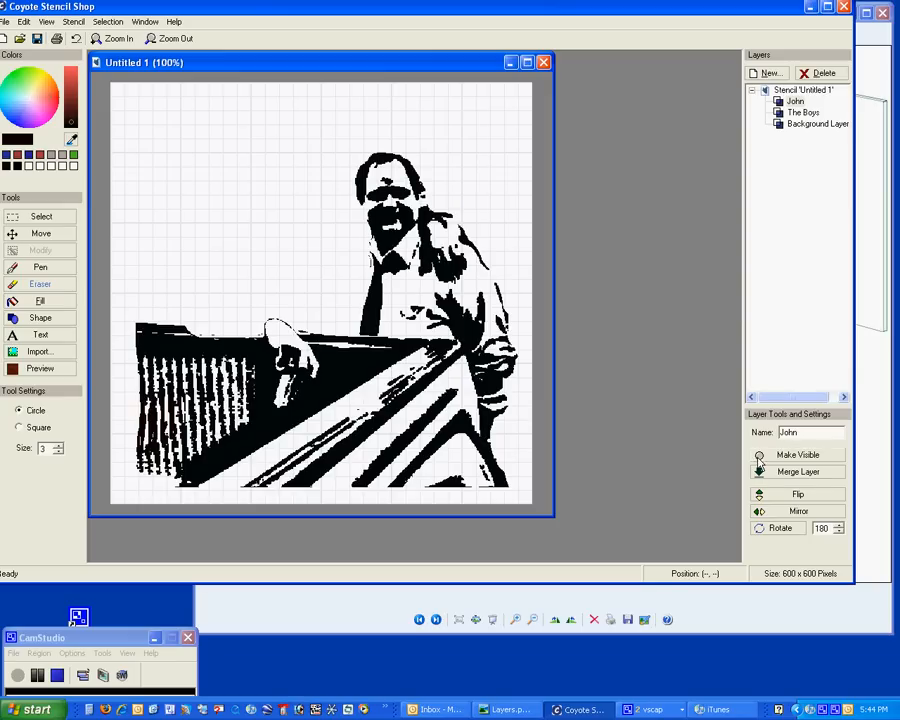
pyautogui.click(798, 454)
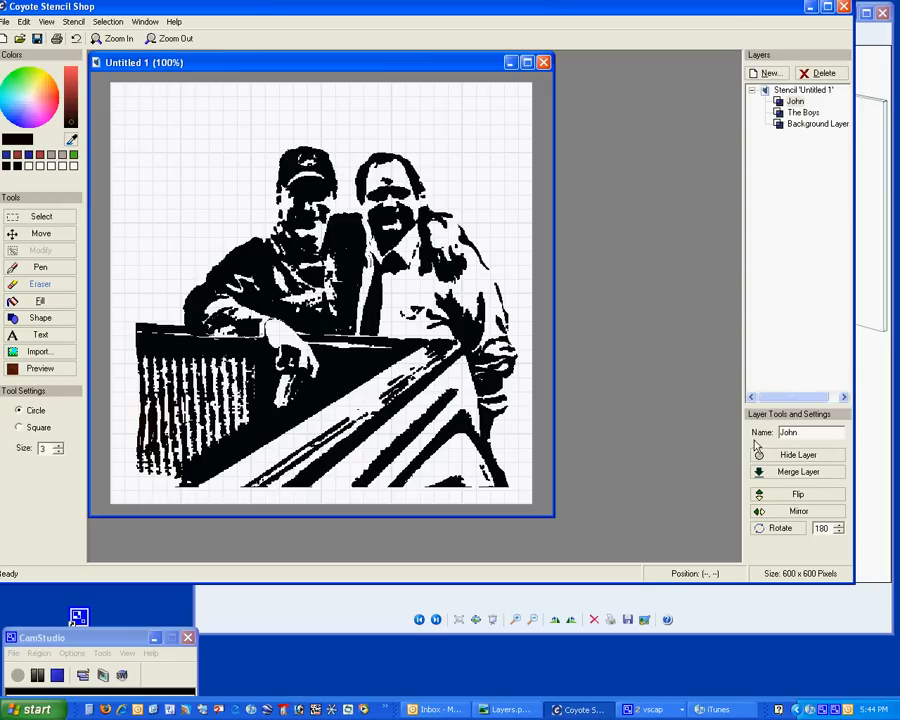
pyautogui.moveTo(756, 451)
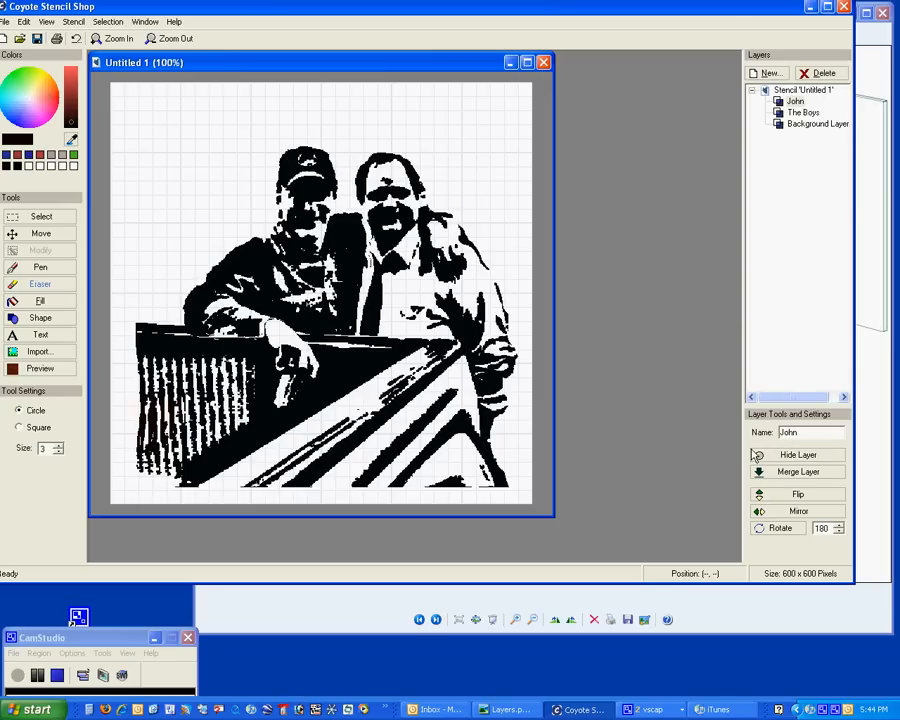
pyautogui.click(798, 454)
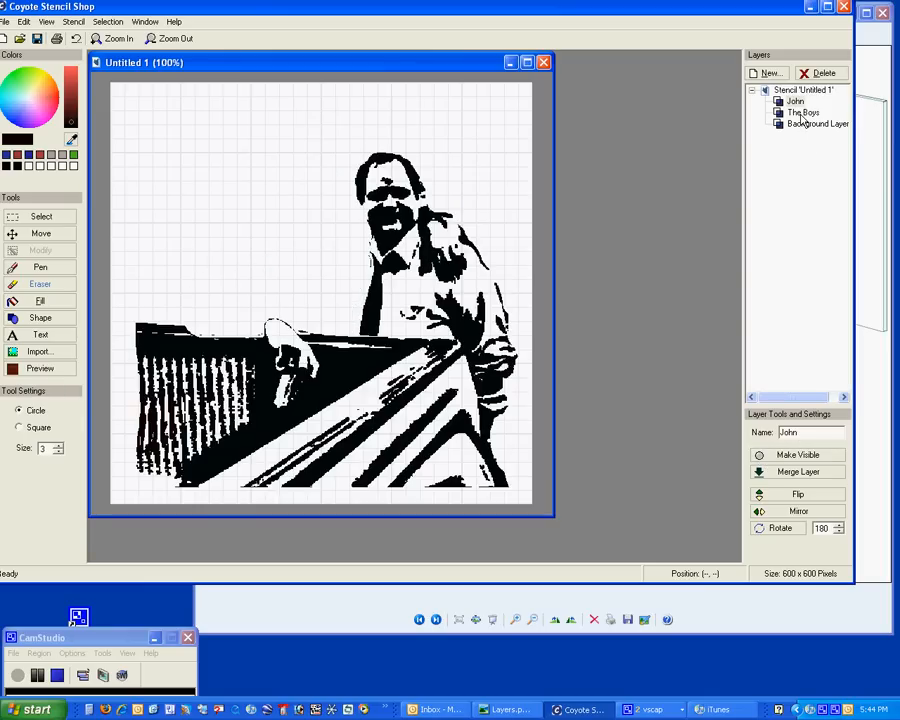
pyautogui.click(803, 112)
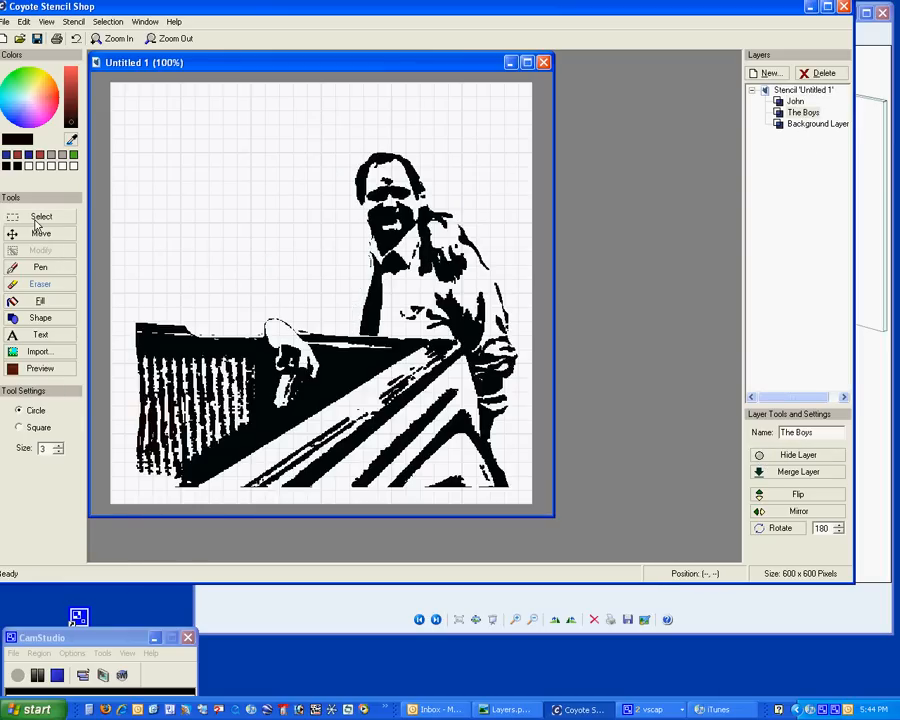
pyautogui.click(40, 284)
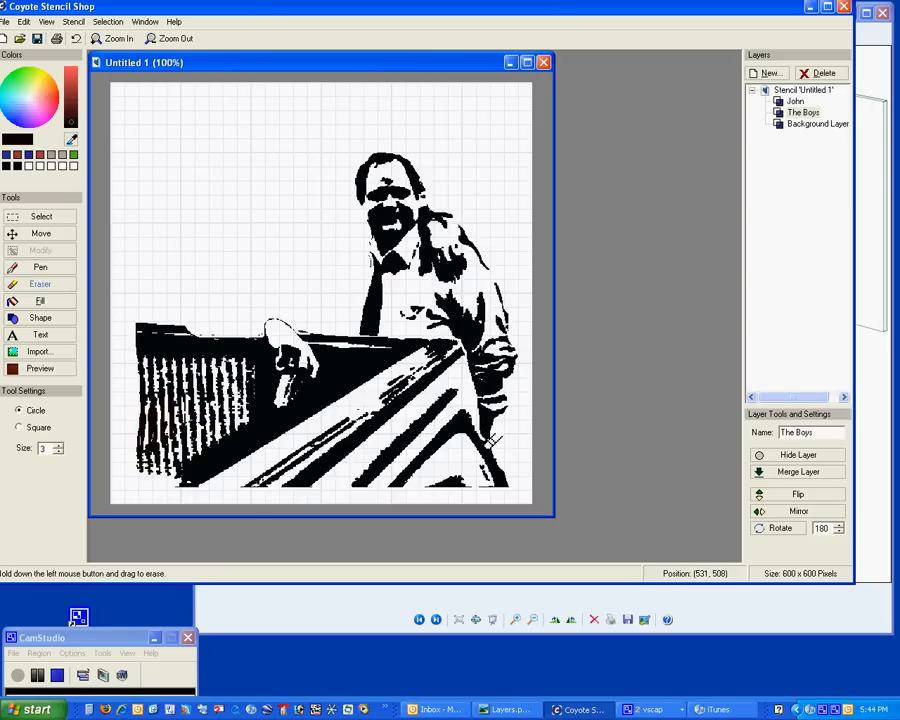
pyautogui.moveTo(486, 441)
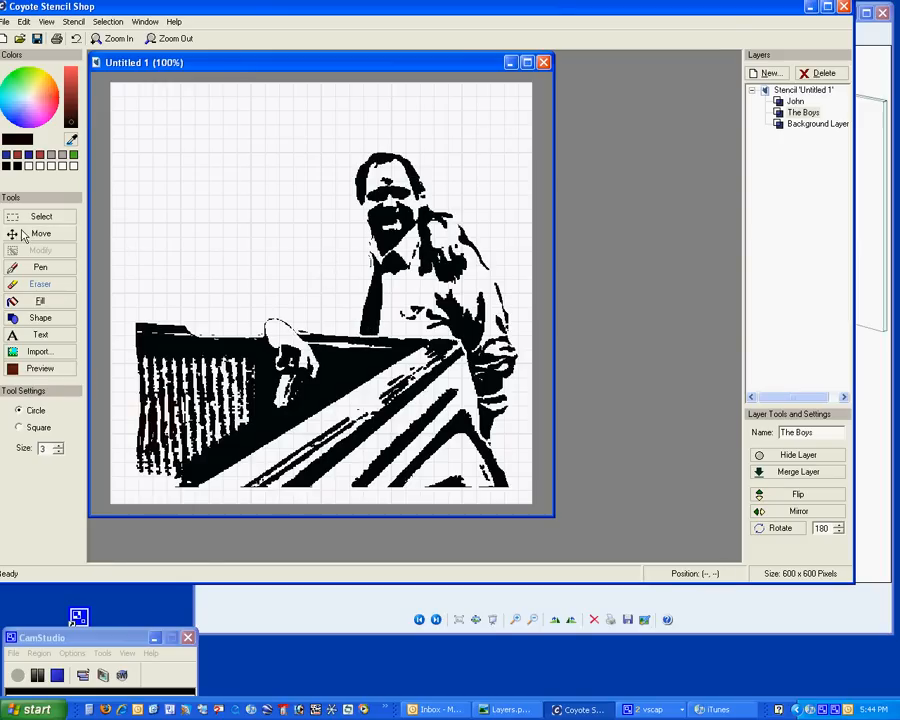
# Switch to the freehand selection tool to outline the man on the right
pyautogui.click(41, 216)
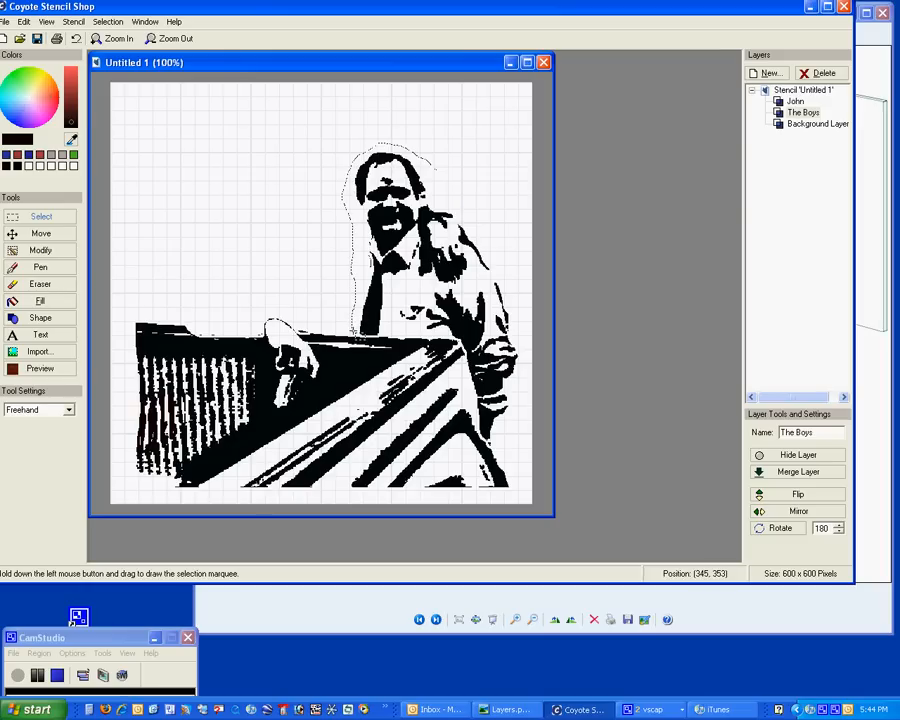
pyautogui.moveTo(390, 343)
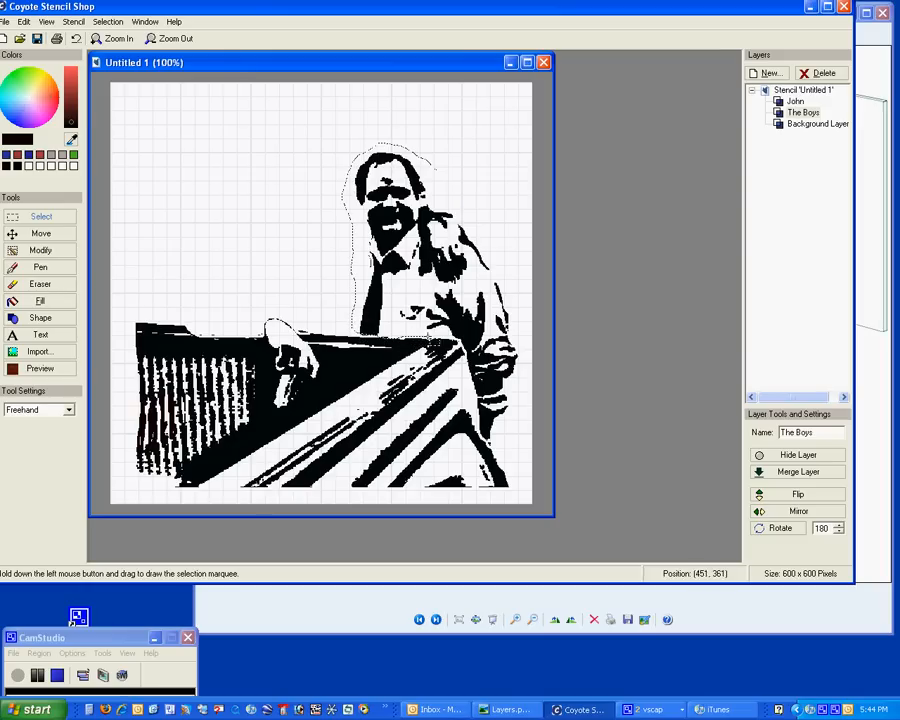
pyautogui.moveTo(465, 358)
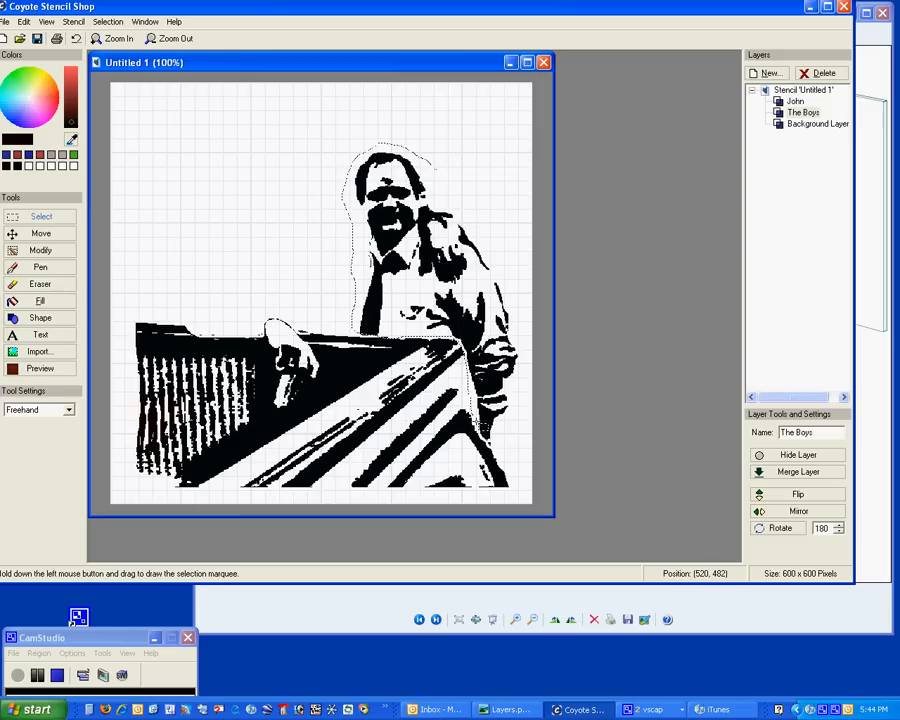
pyautogui.moveTo(498, 452)
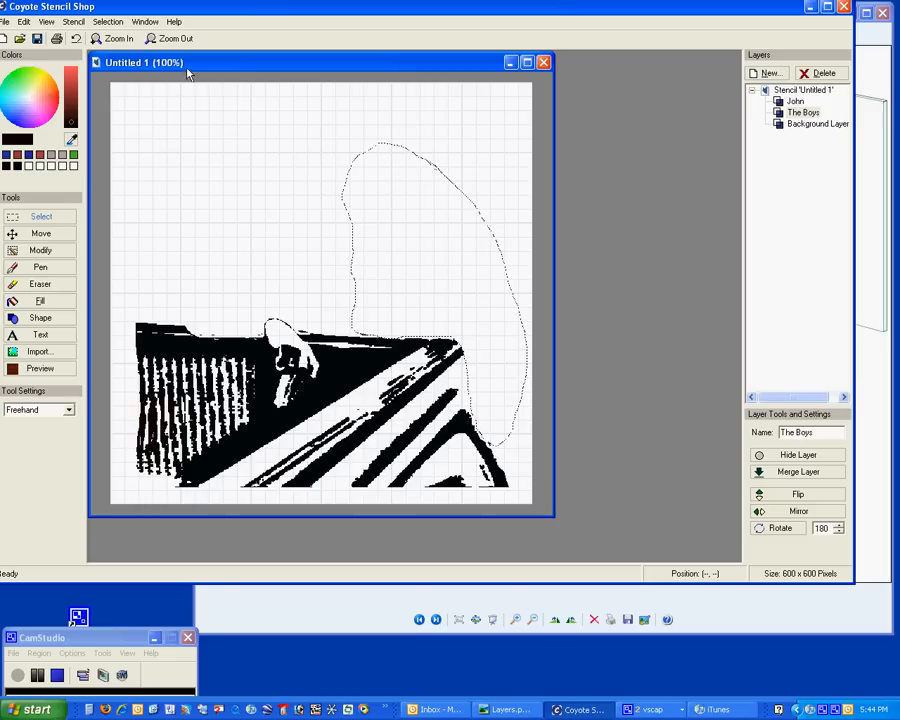
# Add a new layer named Bob, paste the cut-out man as a layer, and deselect
pyautogui.click(768, 73)
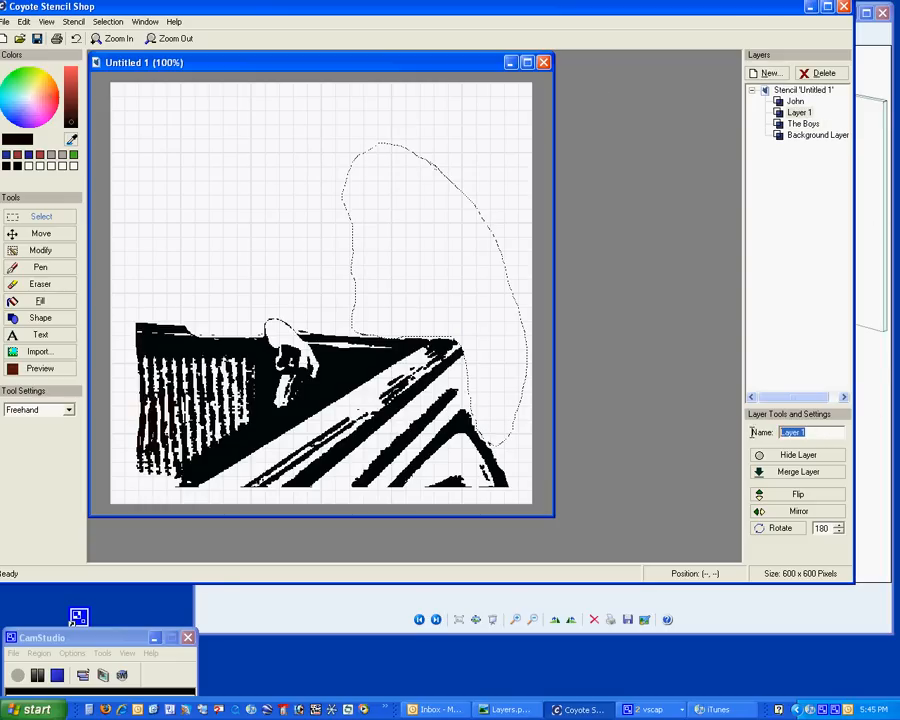
pyautogui.write('Bob')
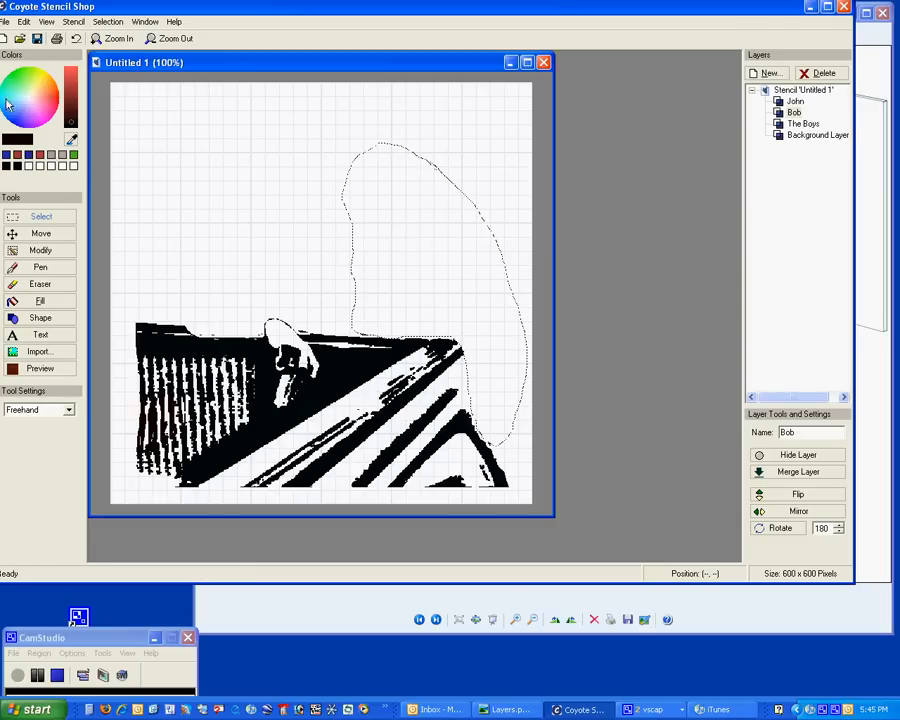
pyautogui.click(23, 21)
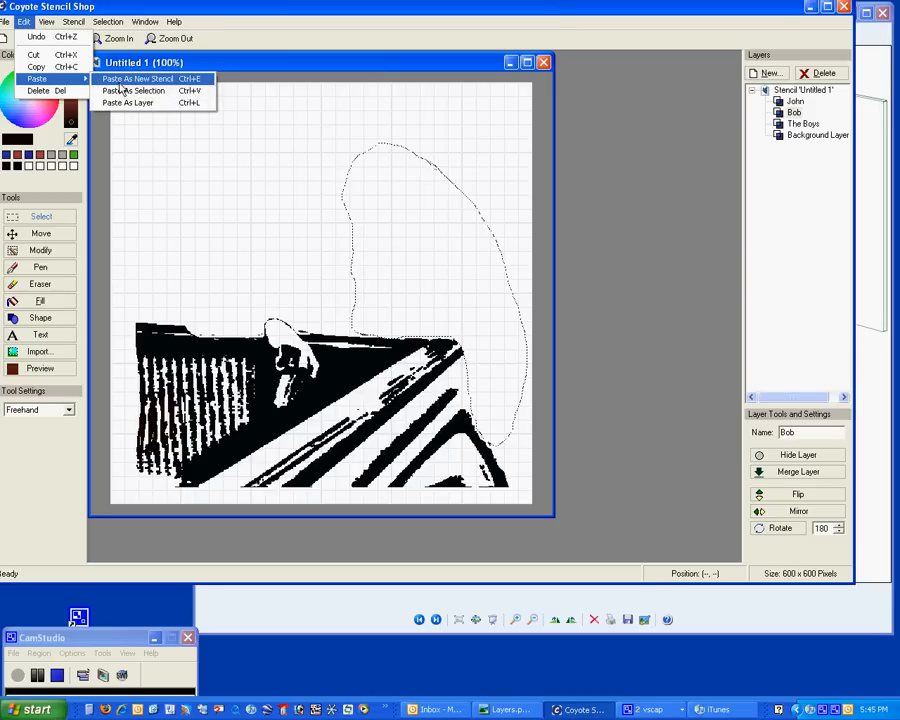
pyautogui.moveTo(127, 102)
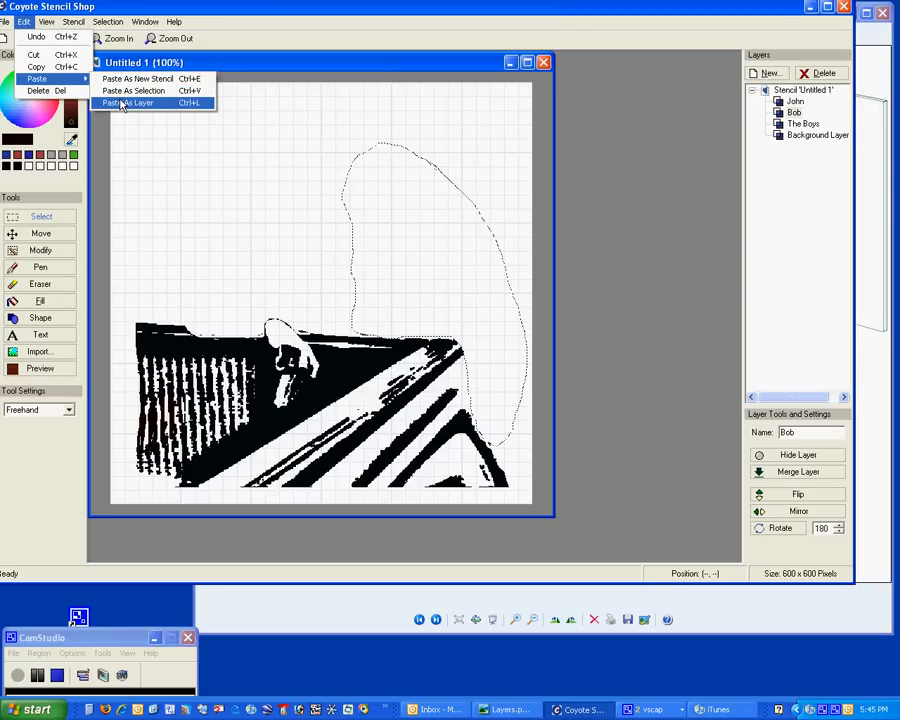
pyautogui.moveTo(123, 105)
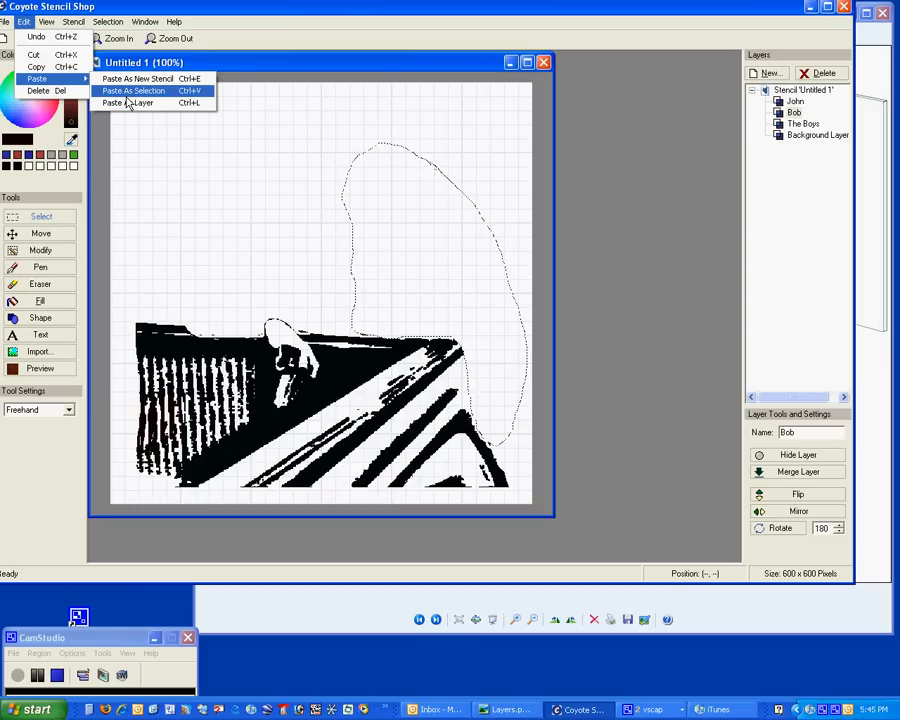
pyautogui.click(133, 90)
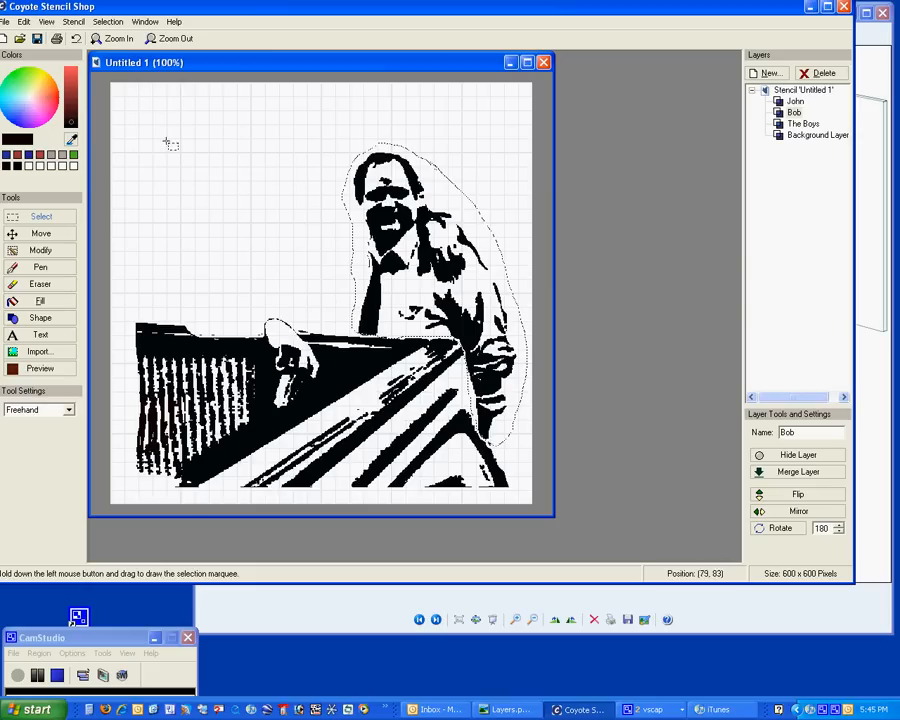
pyautogui.click(107, 21)
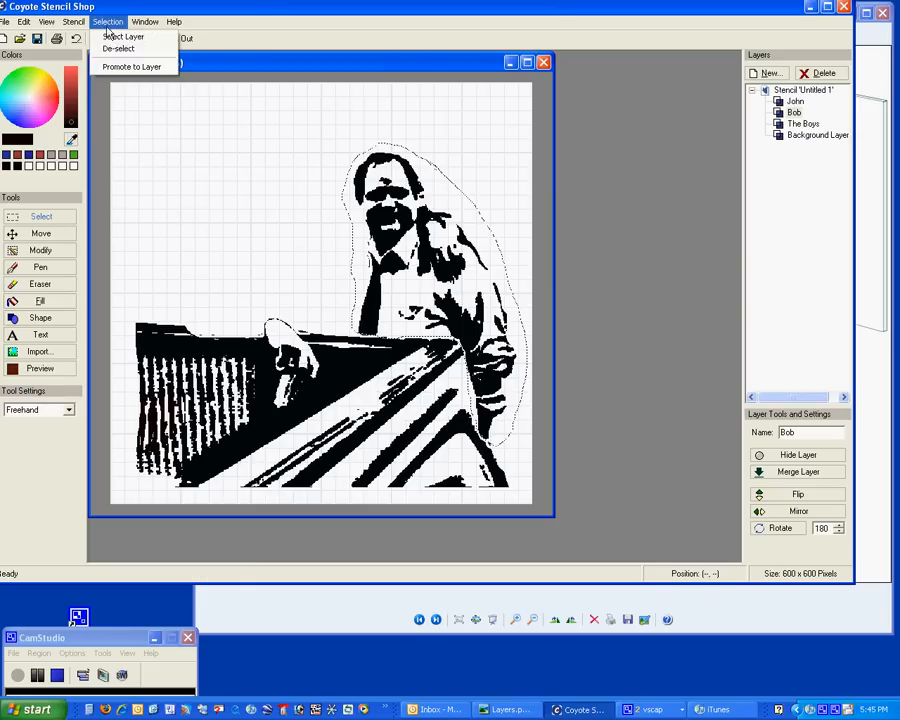
pyautogui.click(118, 48)
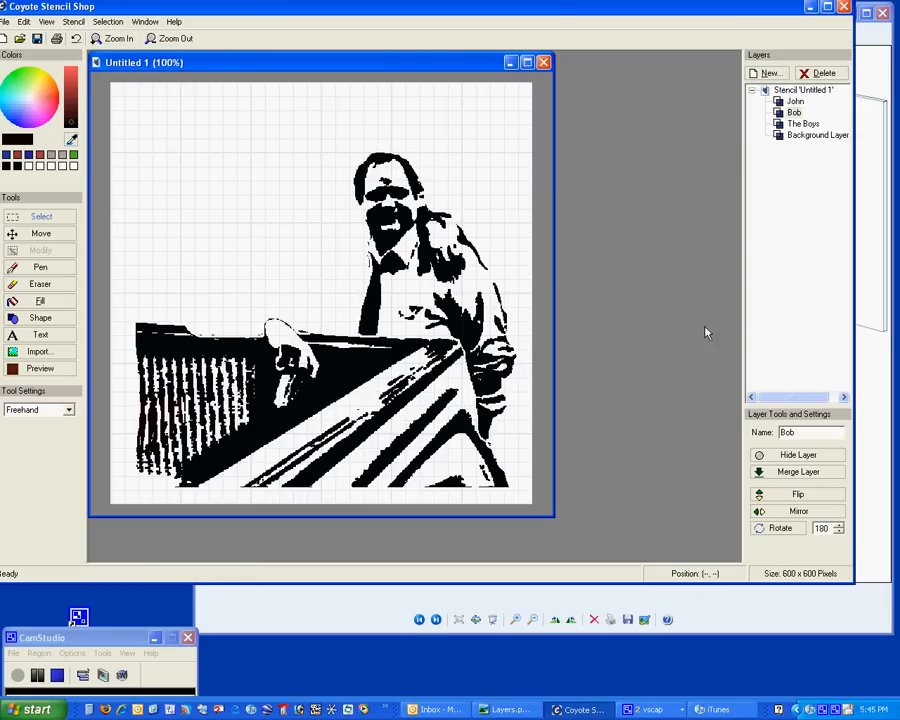
# Toggle visibility of the John, Bob and The Boys layers, ending with every layer shown
pyautogui.click(794, 101)
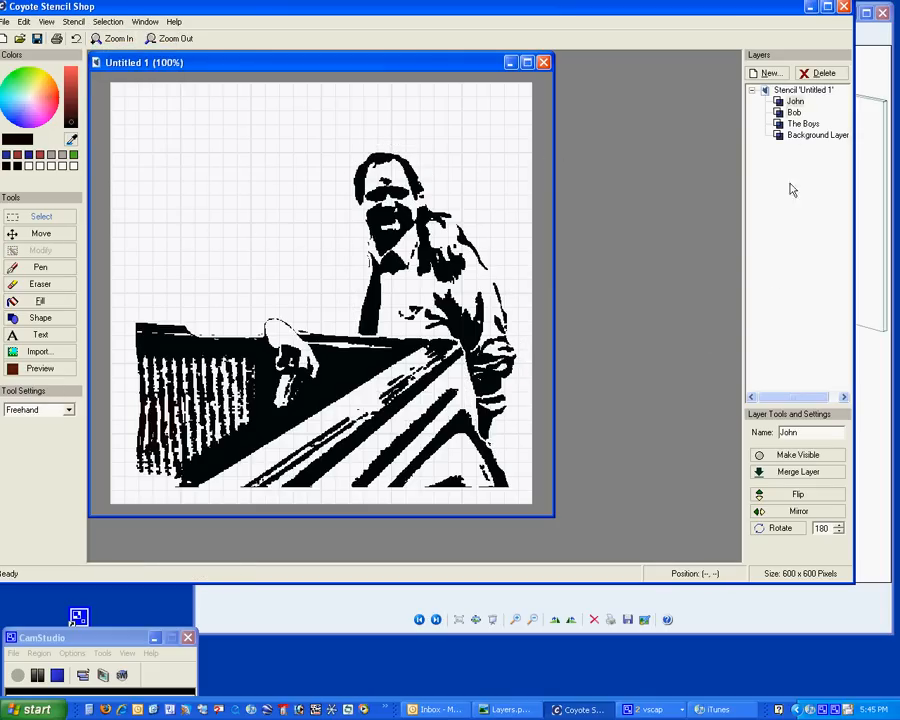
pyautogui.click(798, 455)
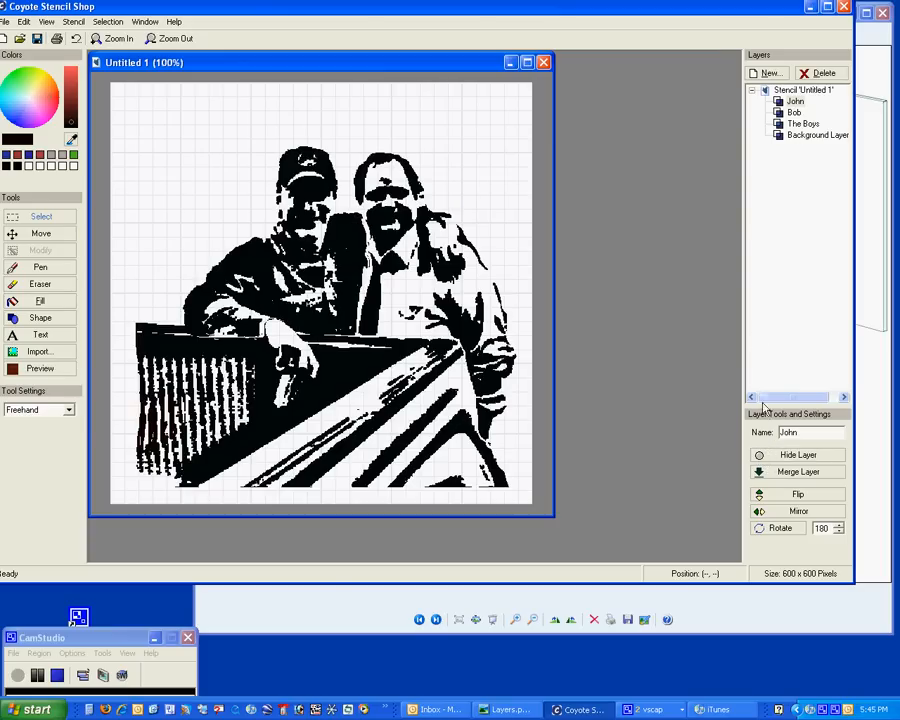
pyautogui.click(797, 455)
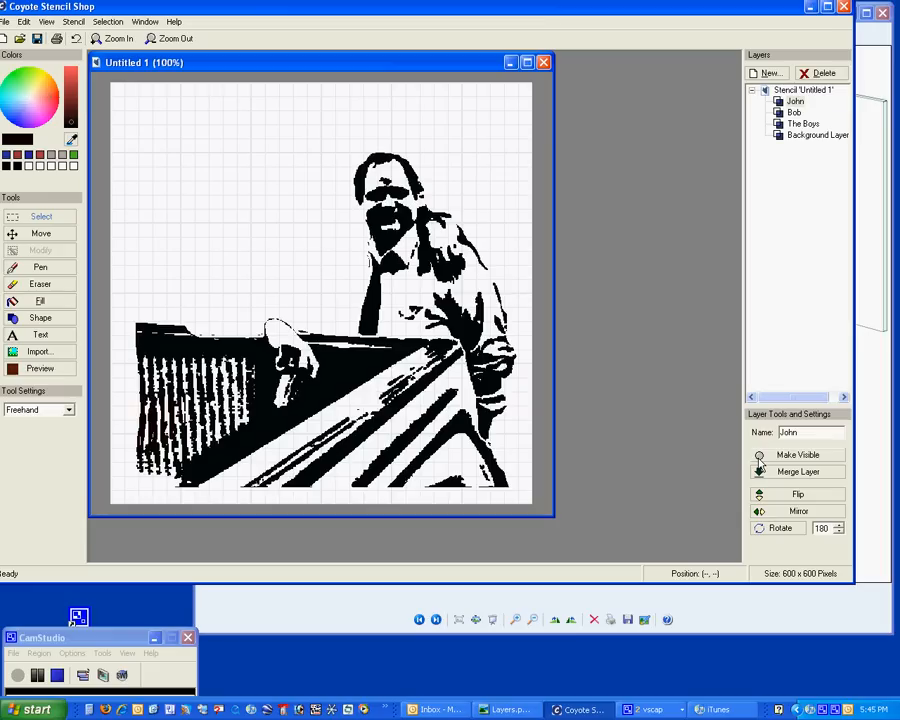
pyautogui.click(793, 112)
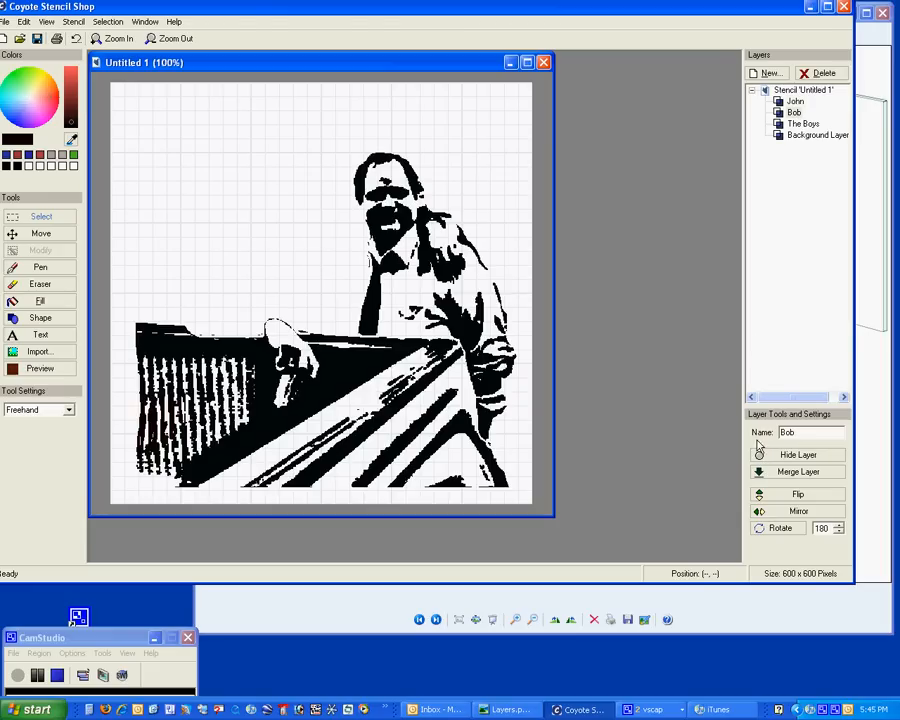
pyautogui.click(798, 454)
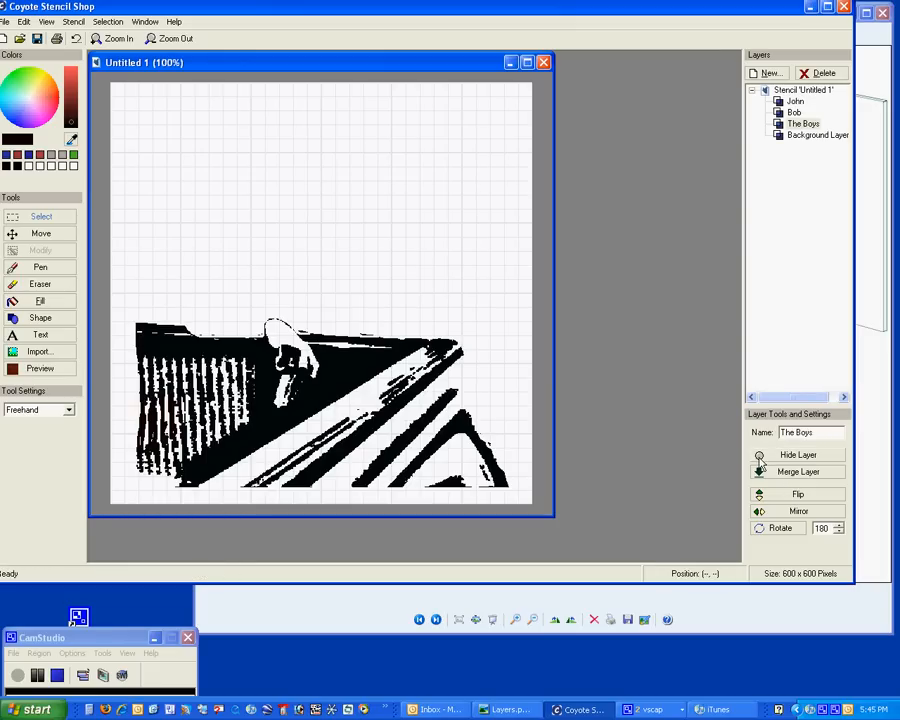
pyautogui.click(798, 454)
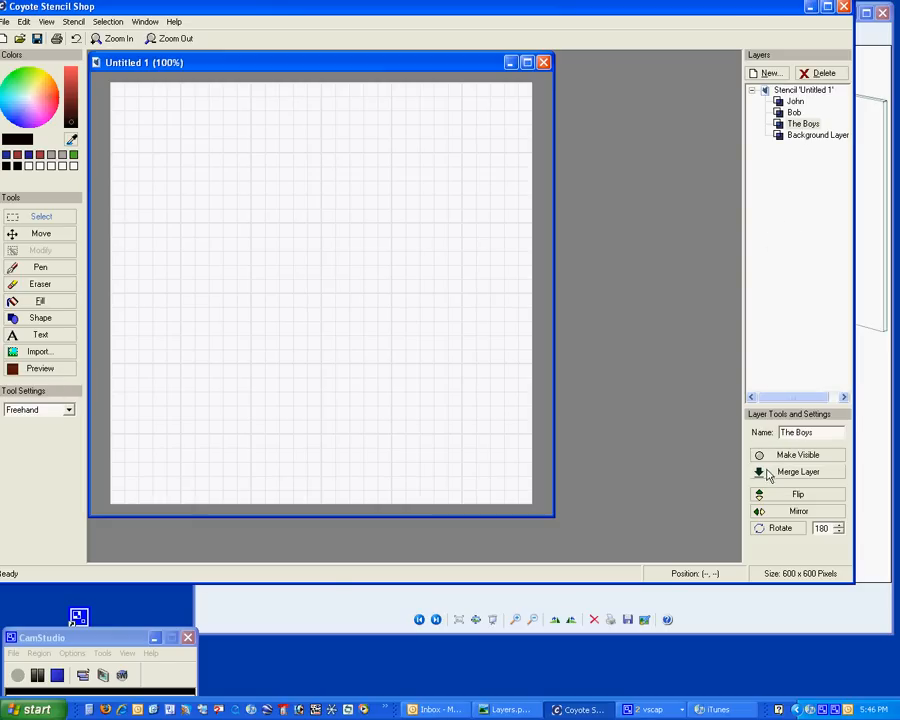
pyautogui.click(798, 455)
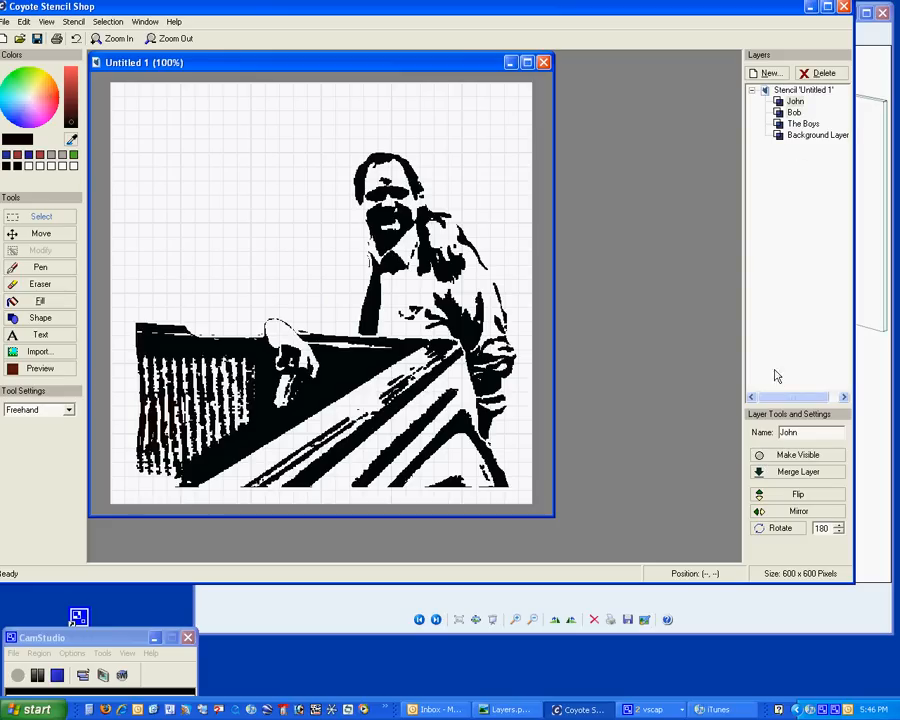
pyautogui.click(798, 455)
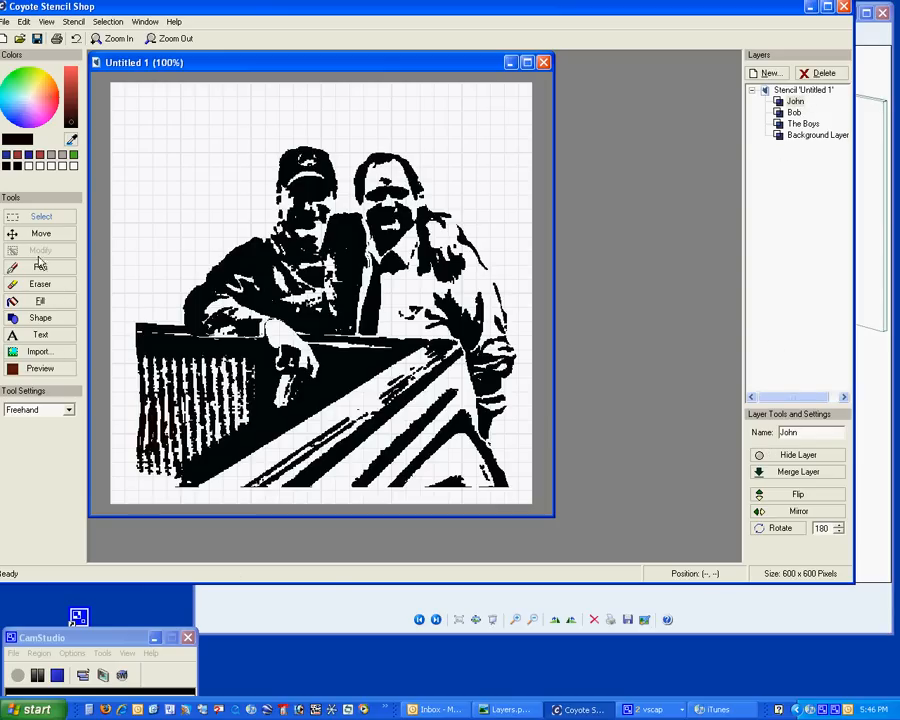
pyautogui.click(40, 267)
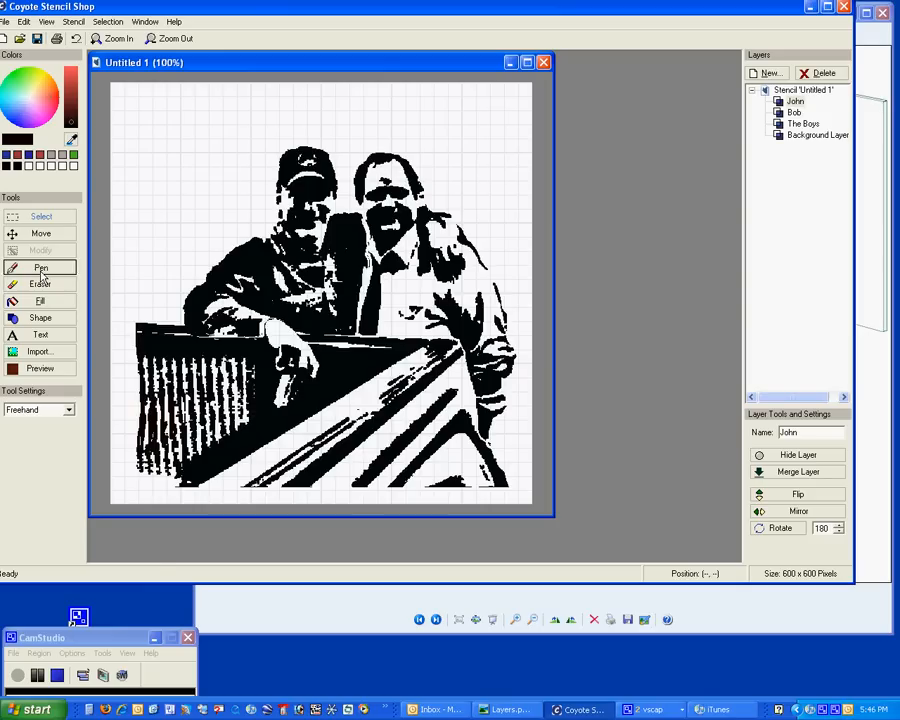
pyautogui.click(40, 267)
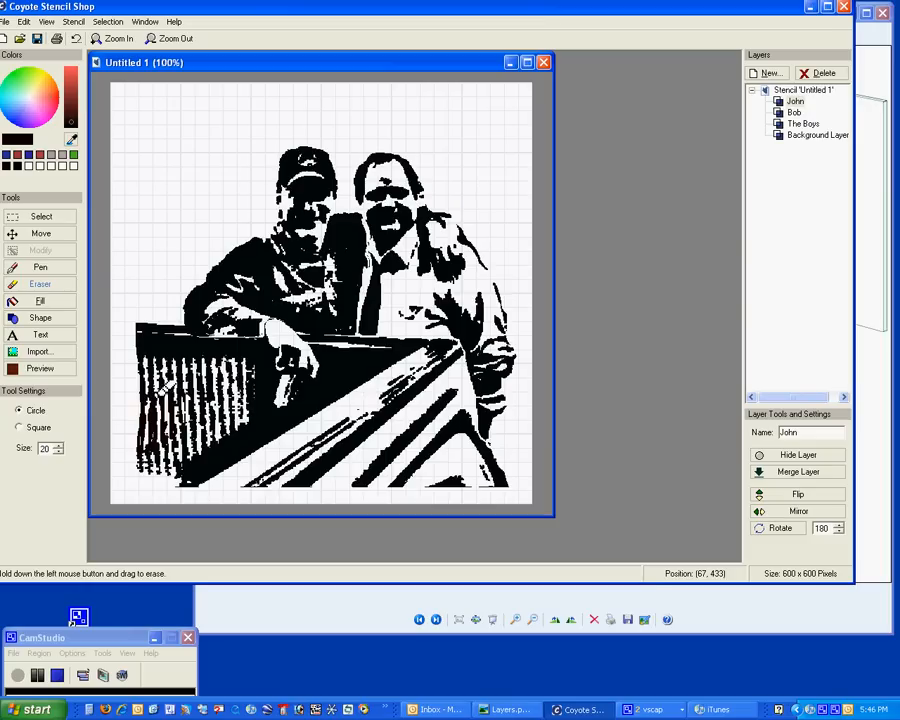
pyautogui.moveTo(360, 133)
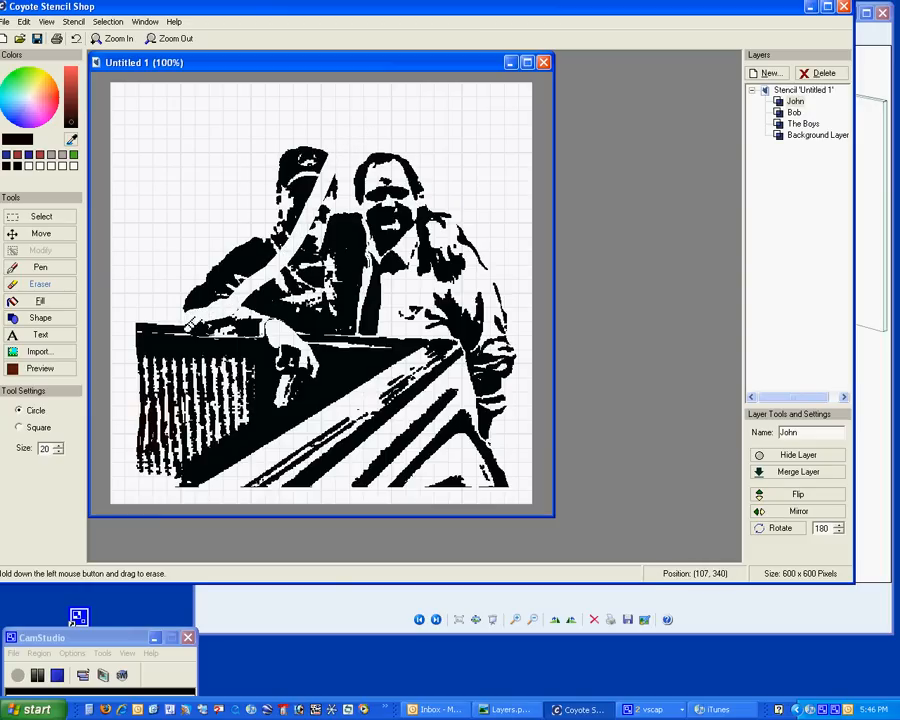
pyautogui.moveTo(108, 50)
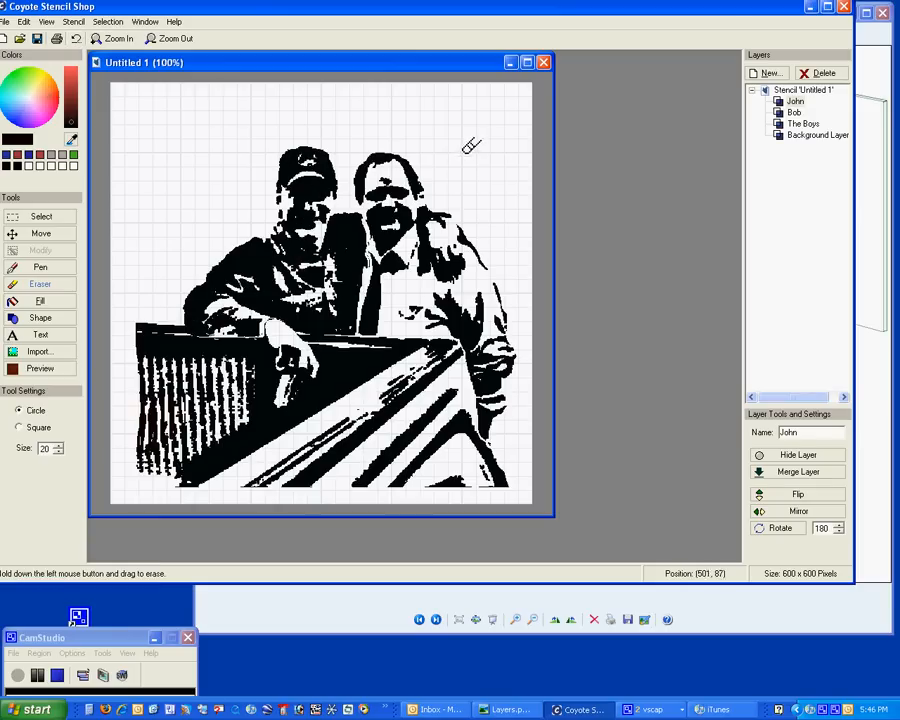
pyautogui.moveTo(483, 159)
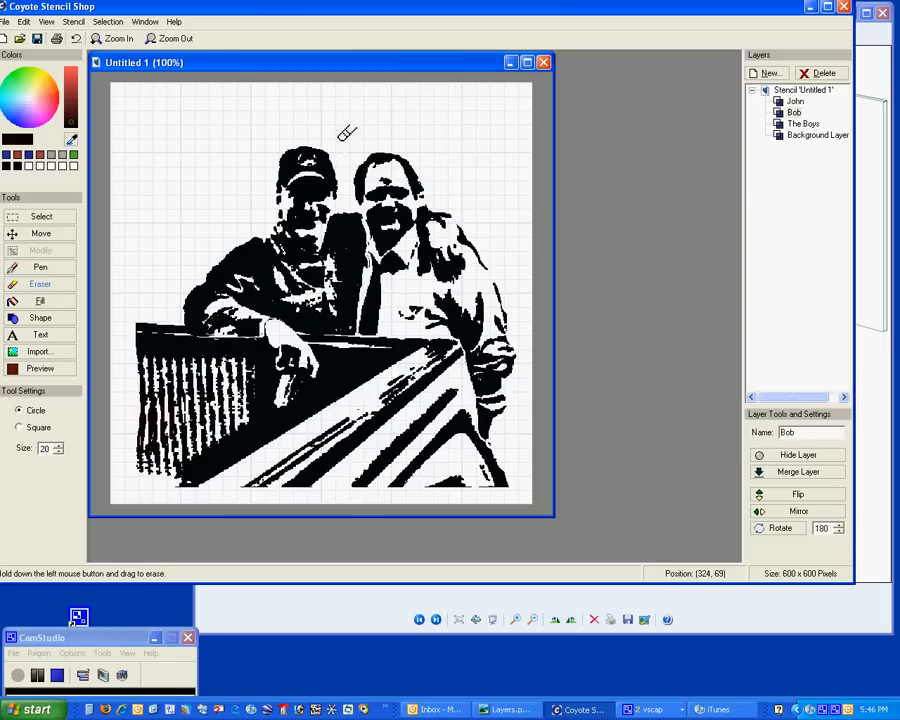
pyautogui.moveTo(300, 435)
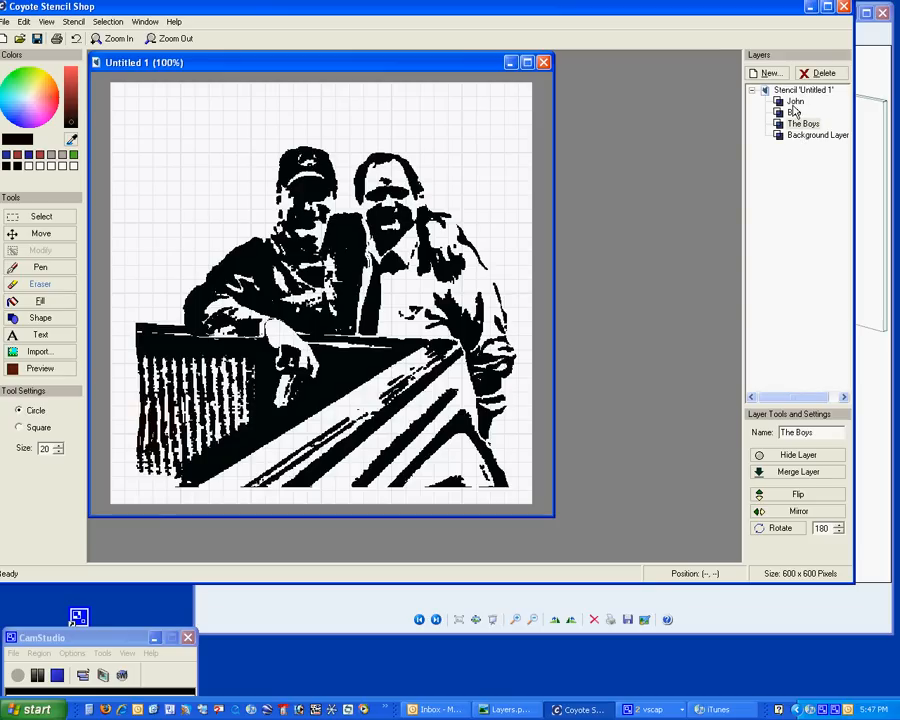
pyautogui.click(794, 101)
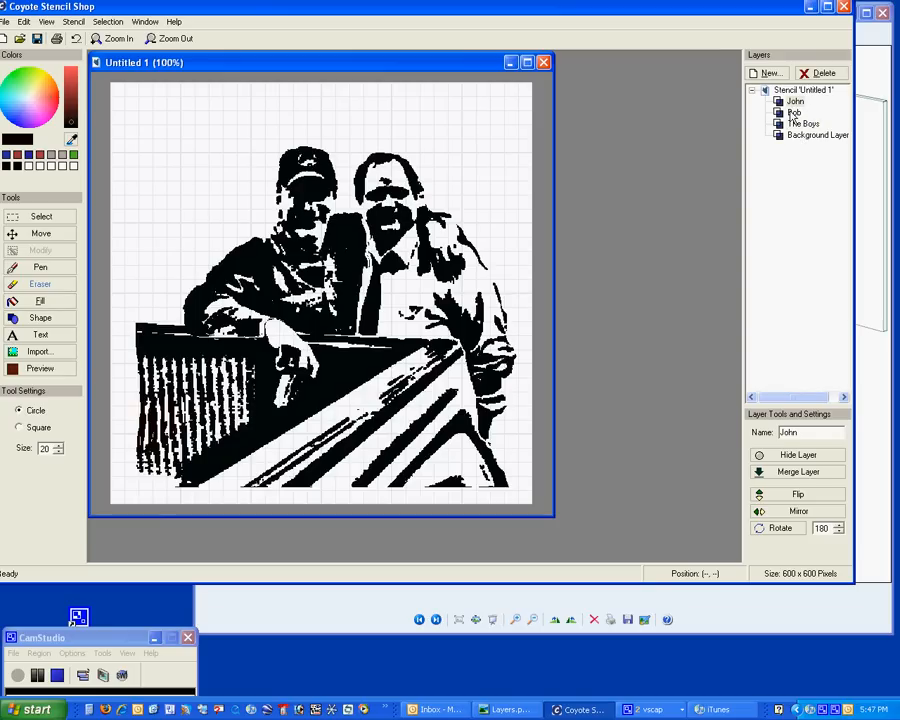
pyautogui.moveTo(790, 110)
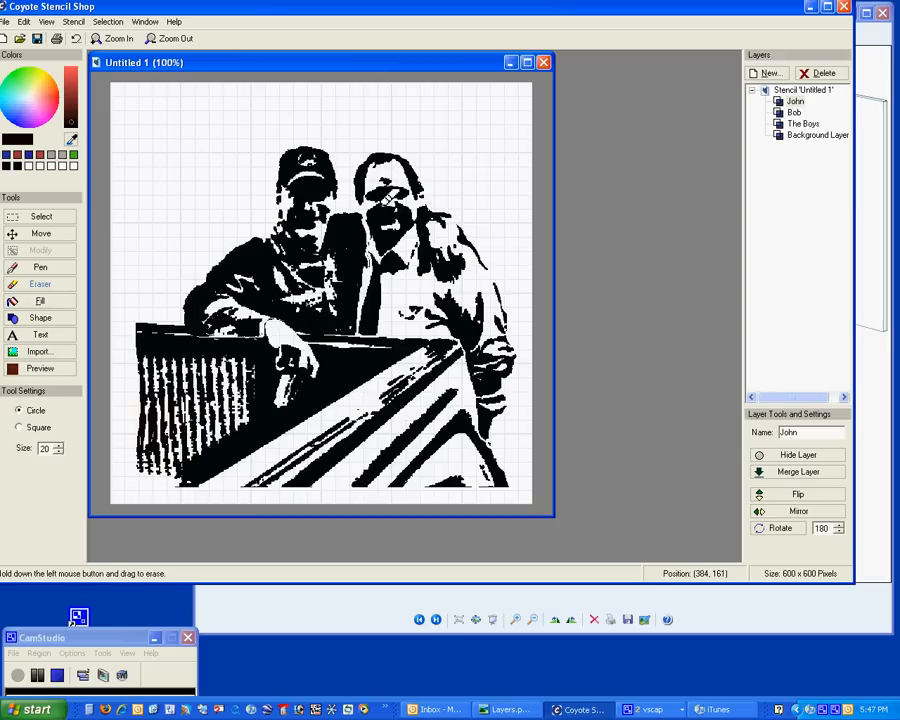
pyautogui.moveTo(380, 210); pyautogui.dragTo(310, 220)
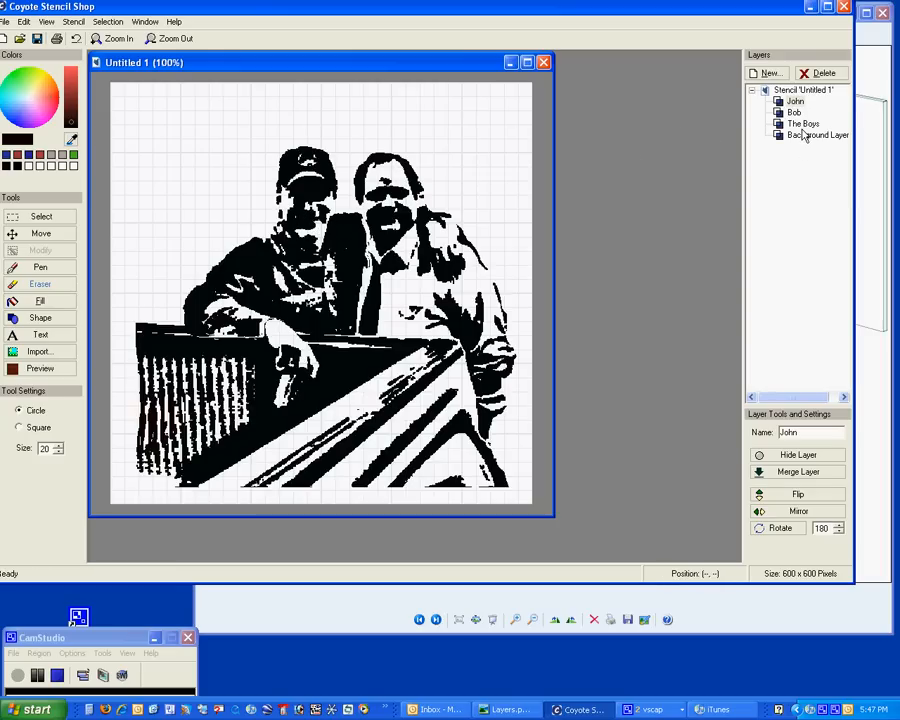
pyautogui.click(818, 135)
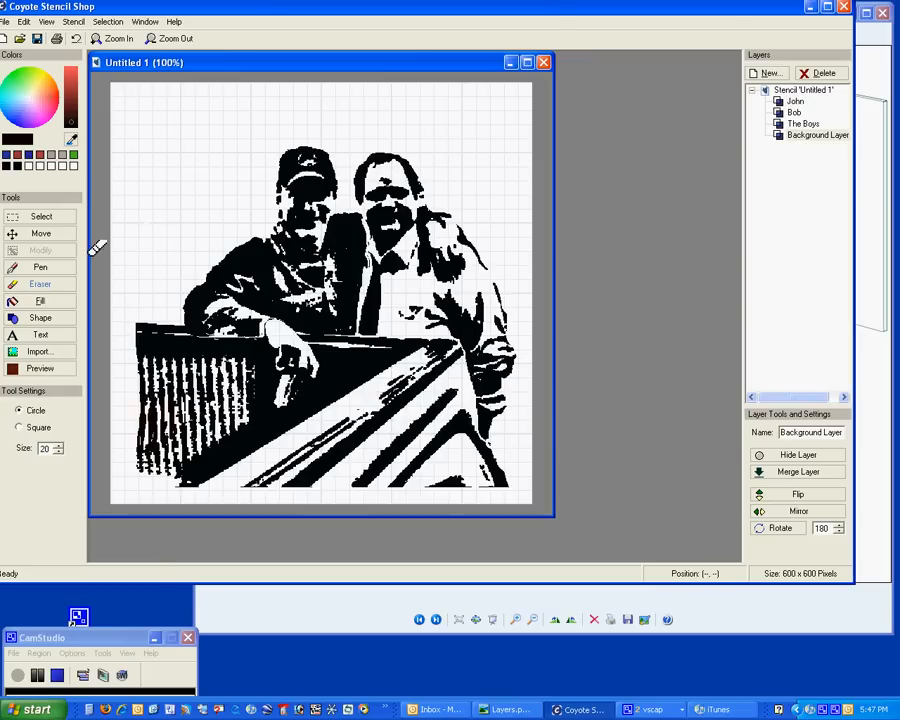
pyautogui.moveTo(290, 220)
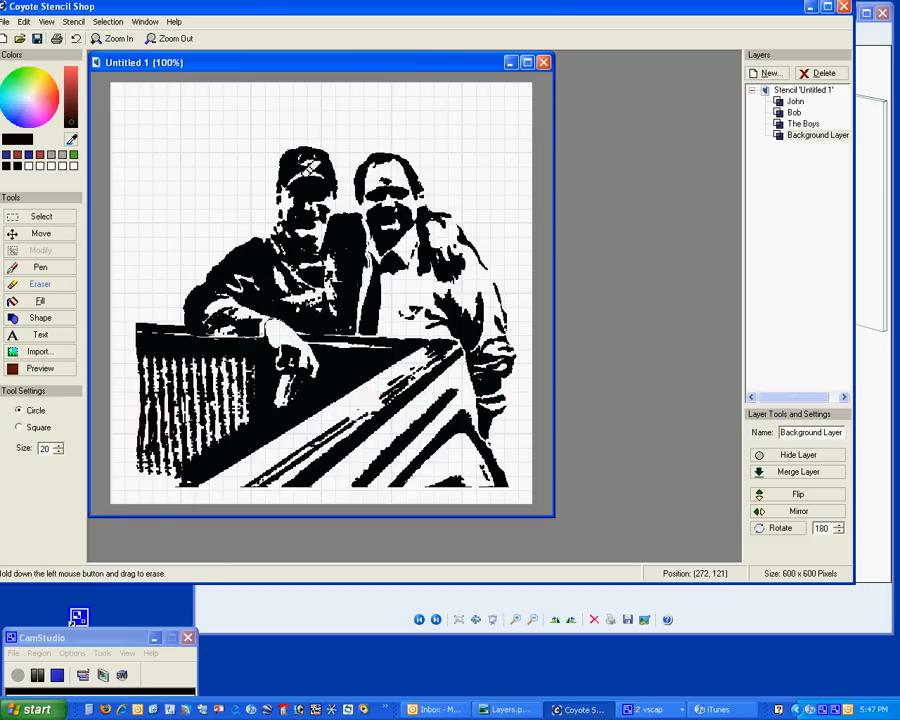
pyautogui.moveTo(818, 145)
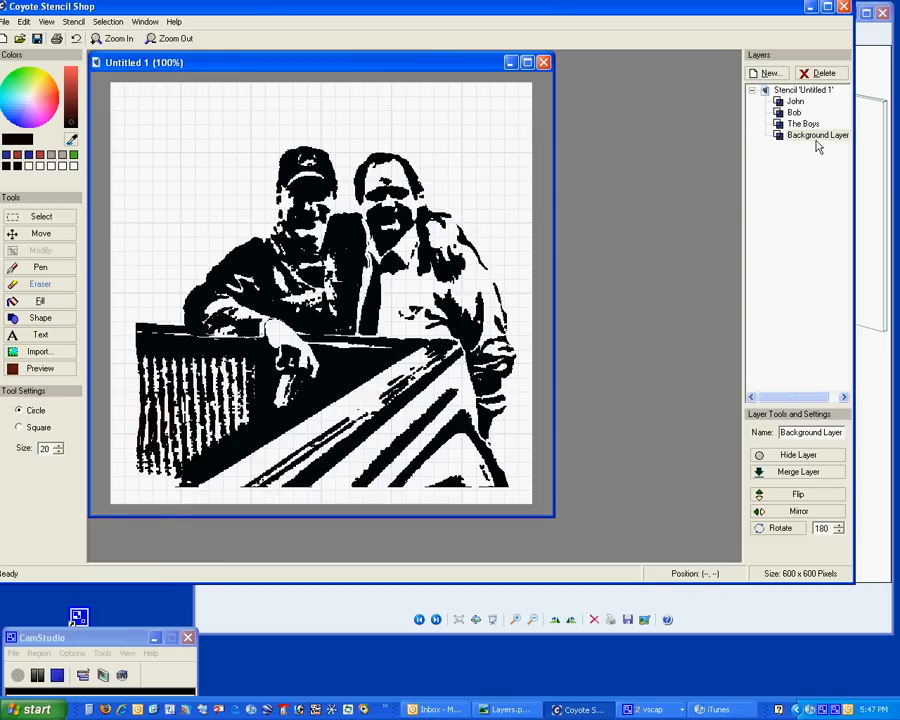
pyautogui.moveTo(815, 140)
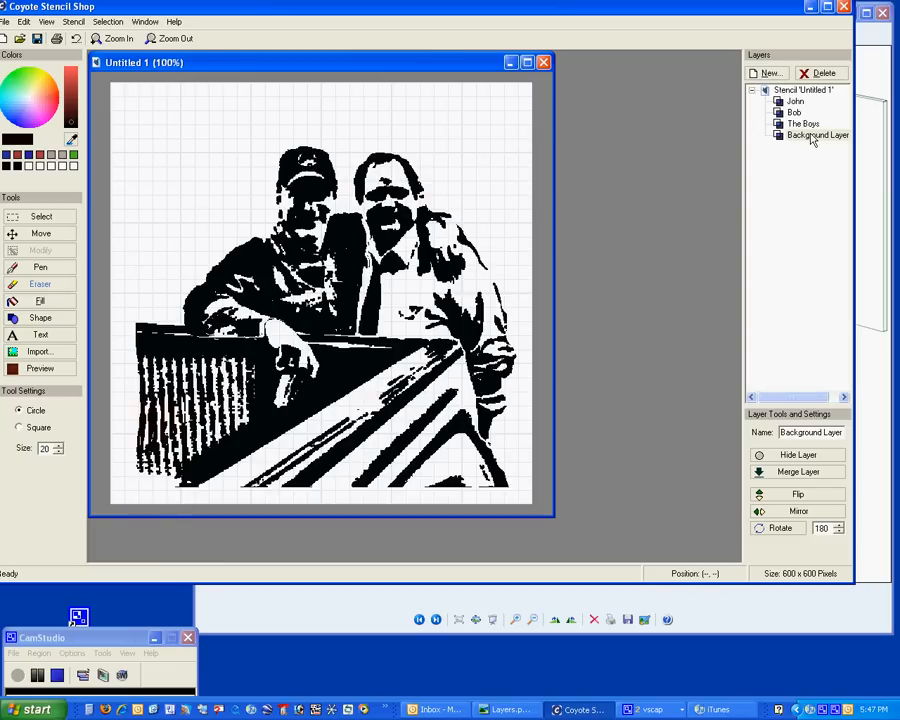
pyautogui.click(794, 101)
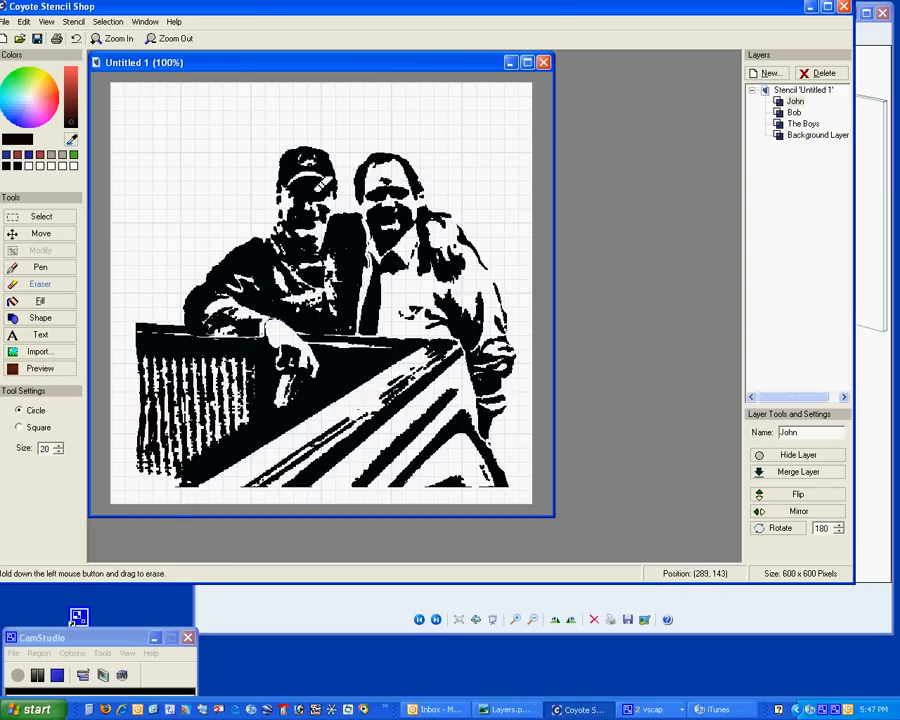
pyautogui.moveTo(310, 170); pyautogui.dragTo(280, 265)
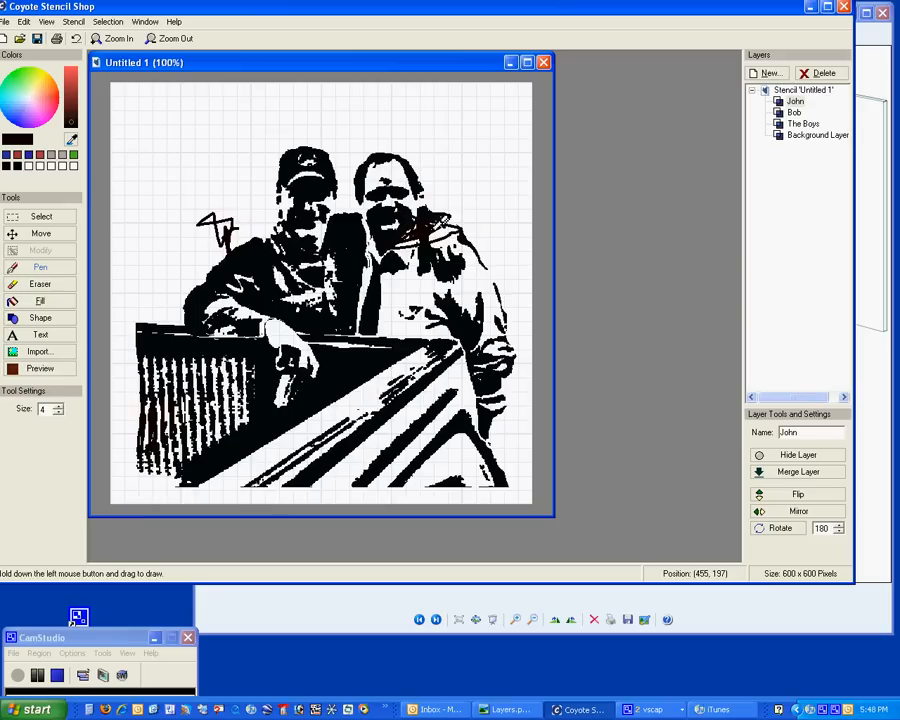
pyautogui.click(793, 112)
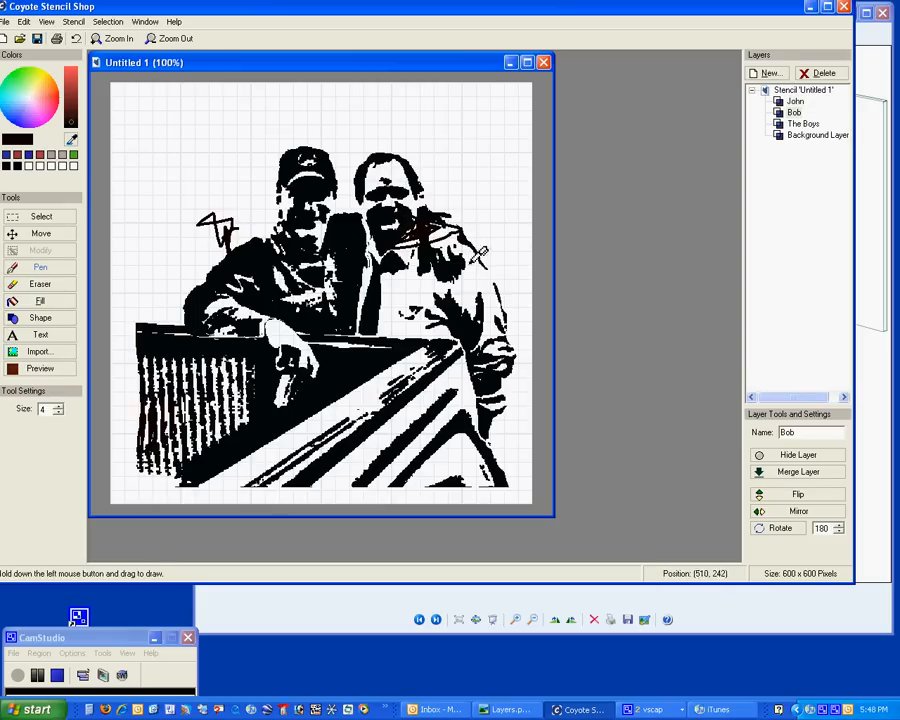
pyautogui.click(798, 455)
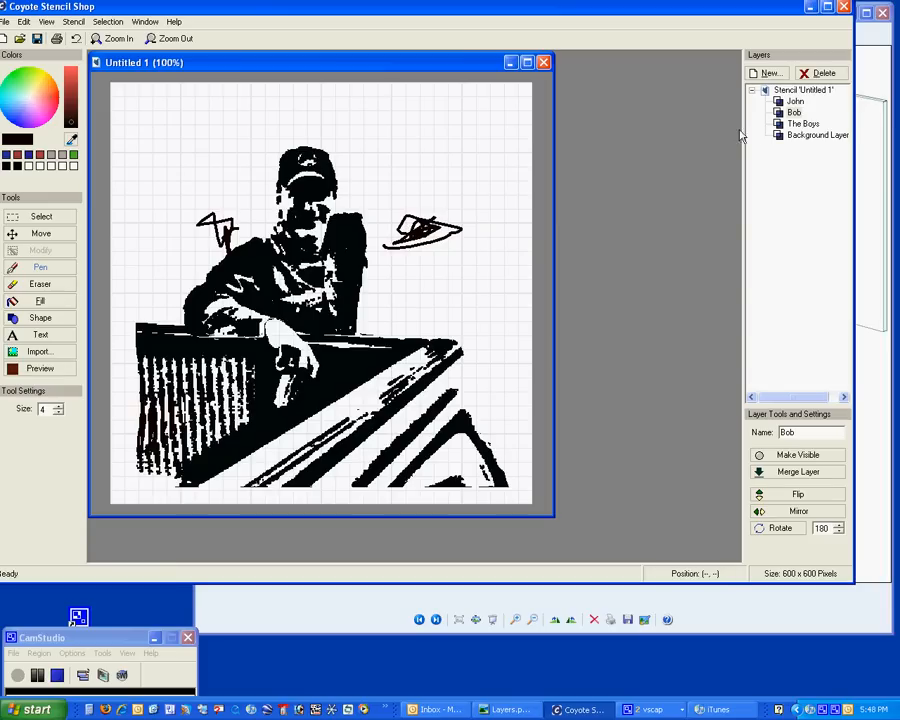
pyautogui.click(803, 123)
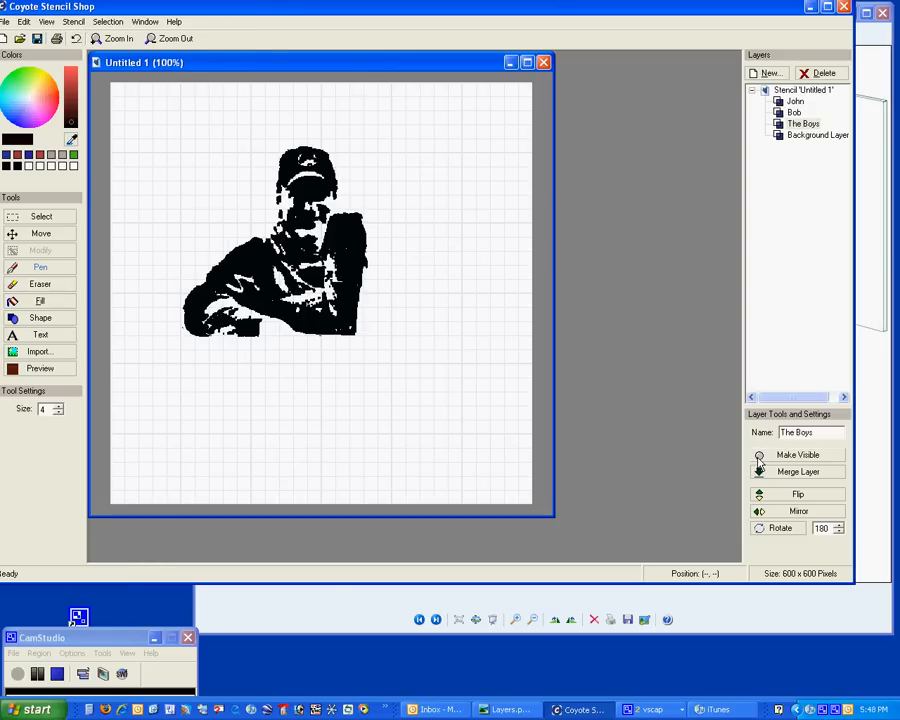
pyautogui.click(797, 454)
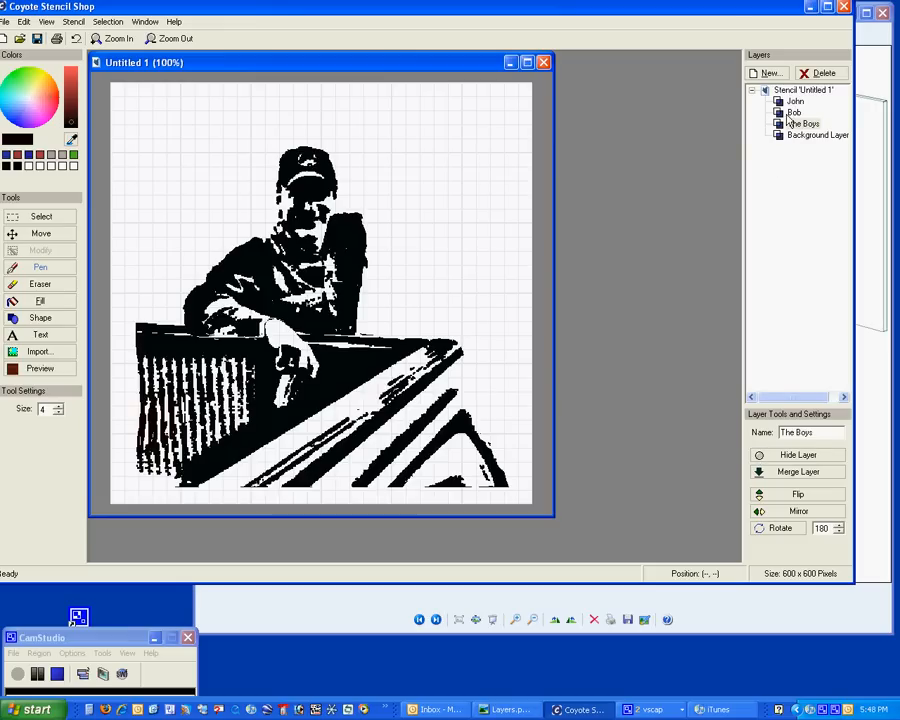
pyautogui.click(779, 123)
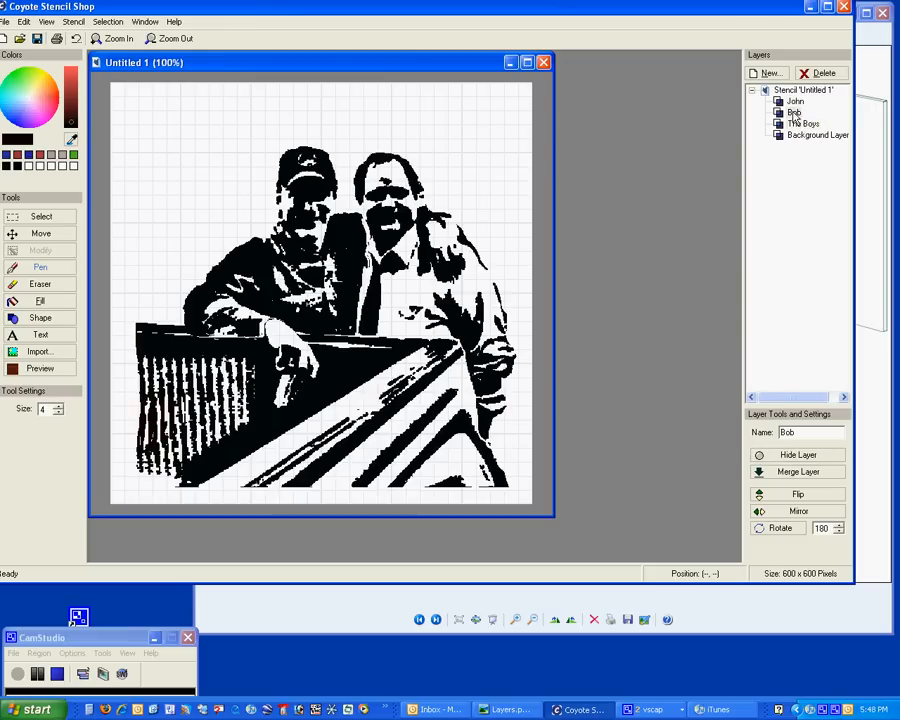
pyautogui.click(795, 101)
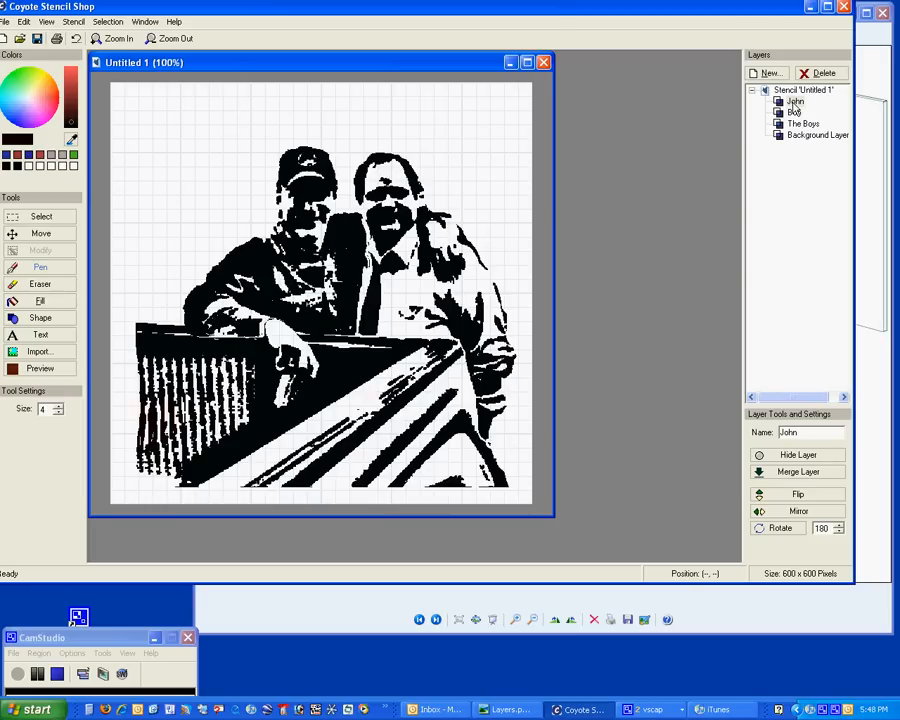
pyautogui.moveTo(638, 98)
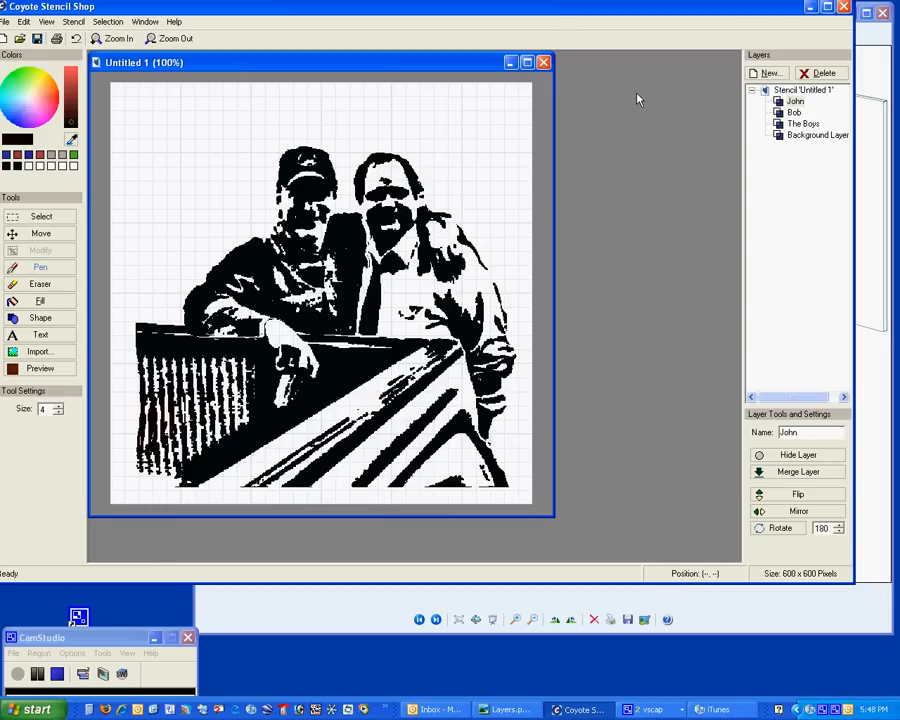
pyautogui.moveTo(410, 247)
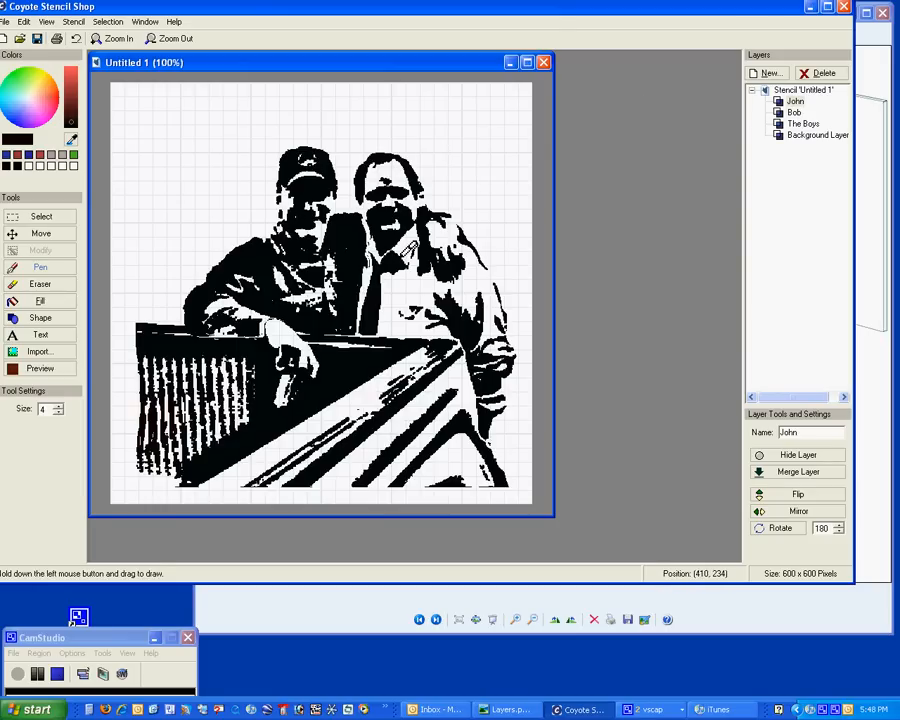
pyautogui.click(41, 217)
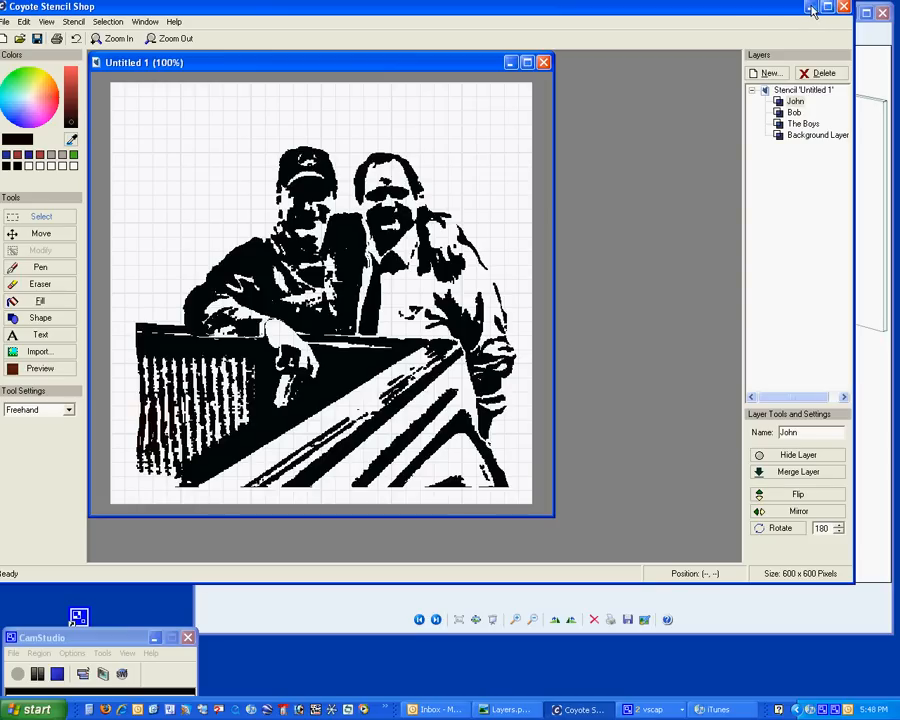
pyautogui.moveTo(811, 8)
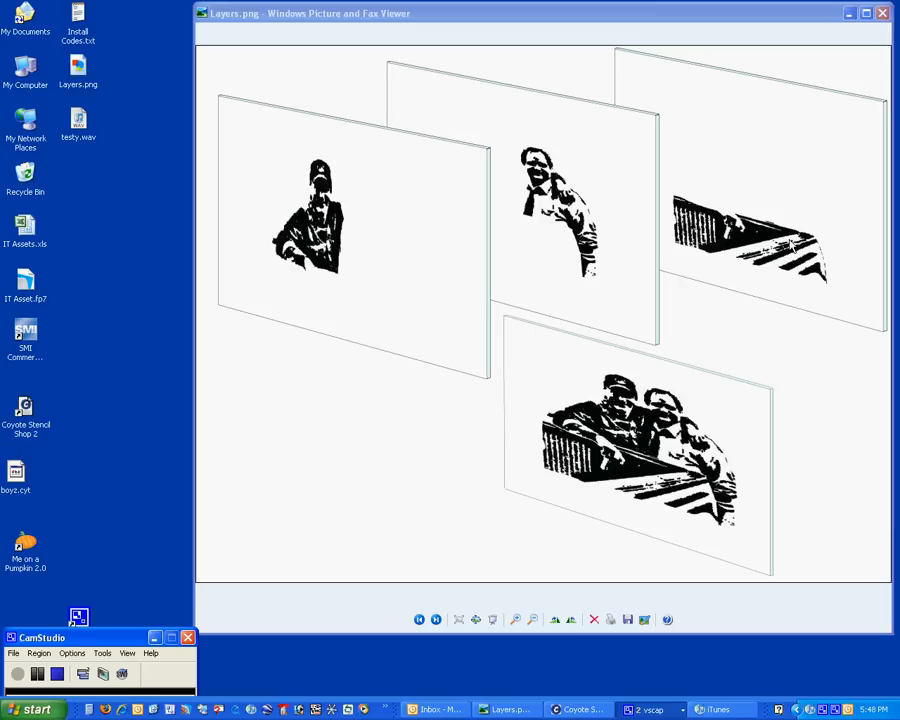
pyautogui.moveTo(465, 240)
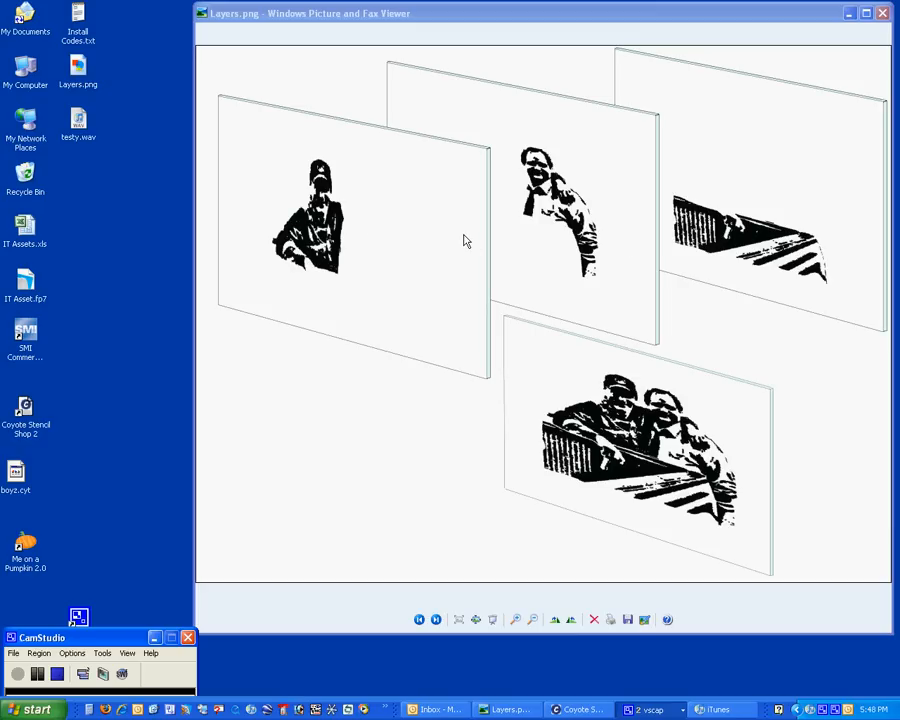